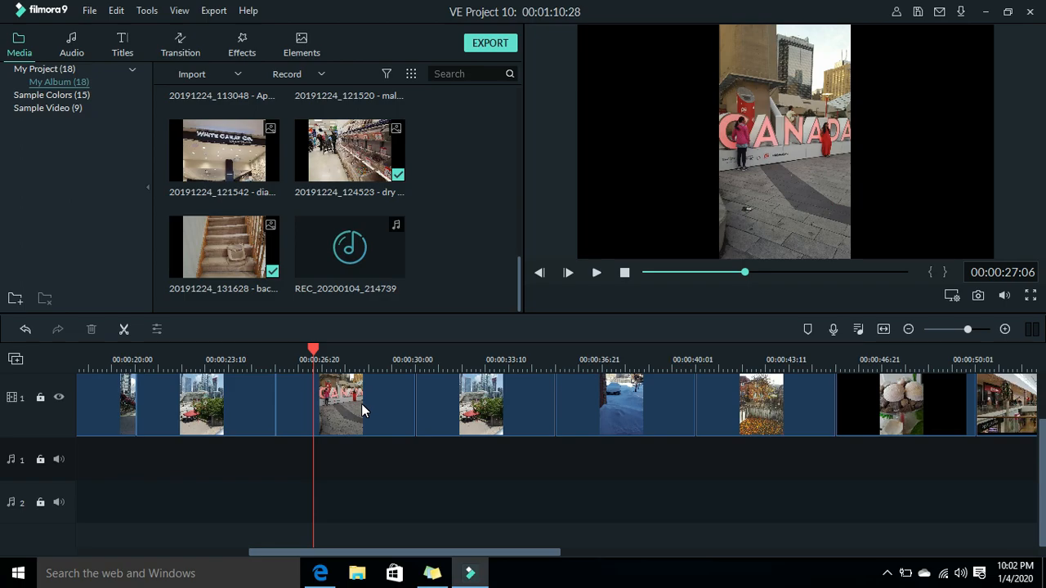
mouse_move(286, 405)
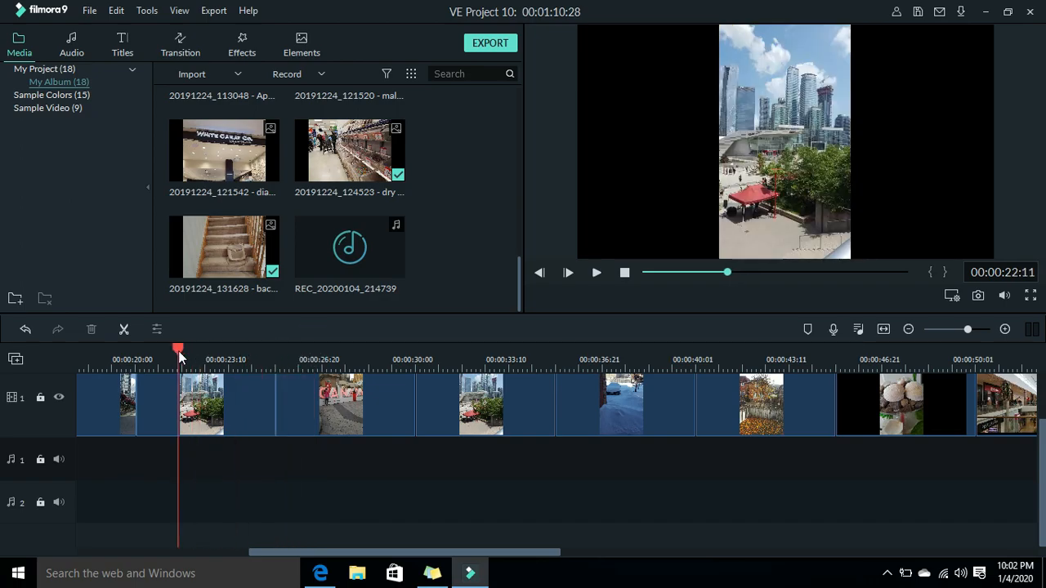
Scrub through the clips, then filter the transition library by 'zoom'
left_click(300, 360)
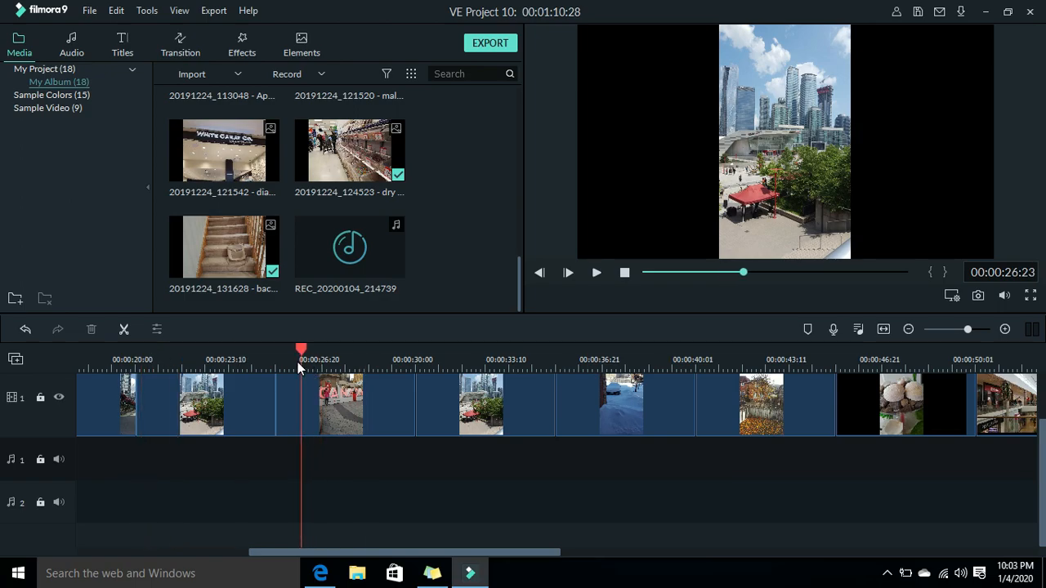
left_click_drag(301, 350, 276, 350)
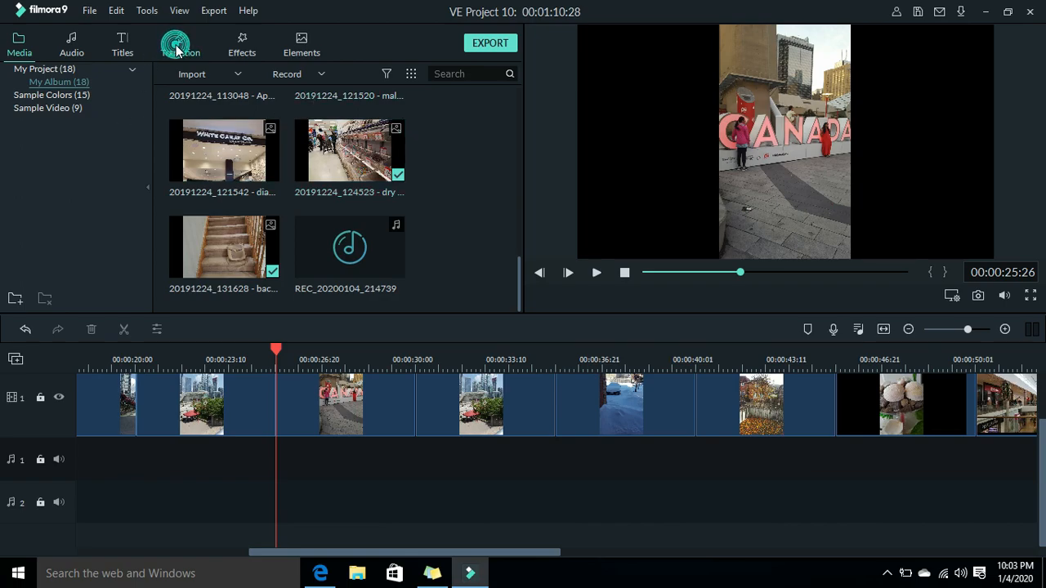
left_click(180, 44)
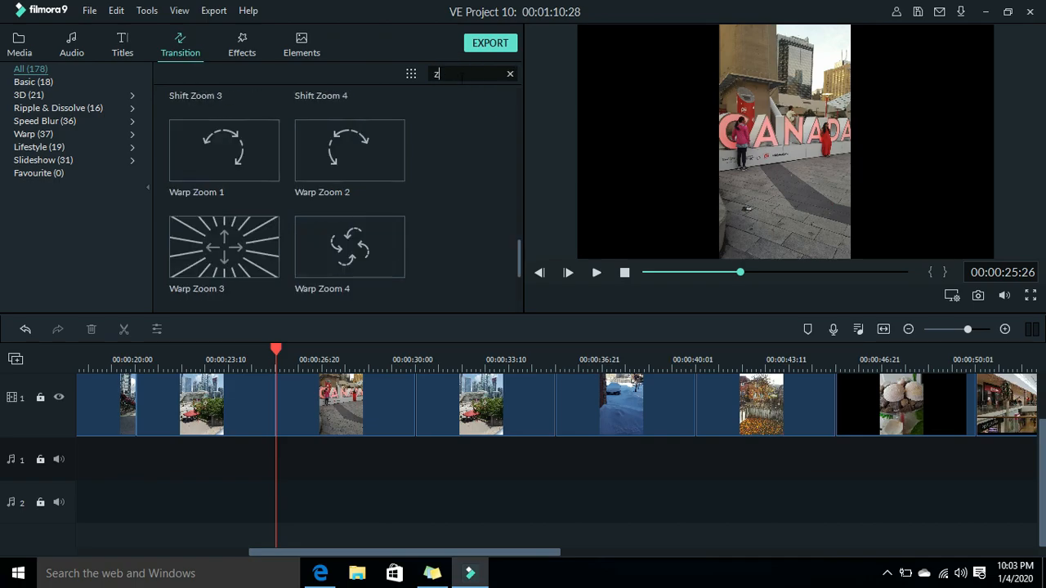
type("oom")
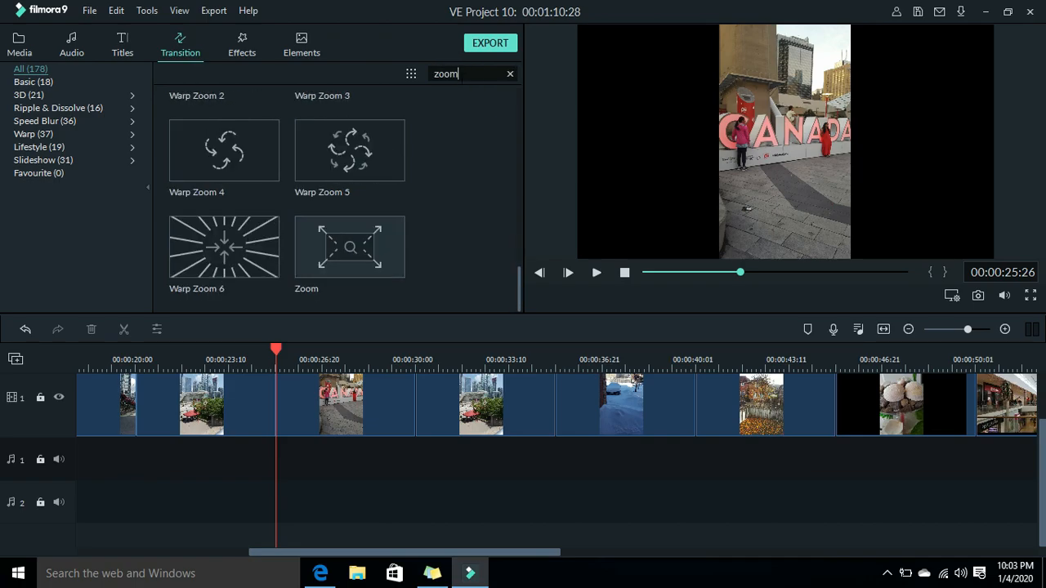
mouse_move(350, 247)
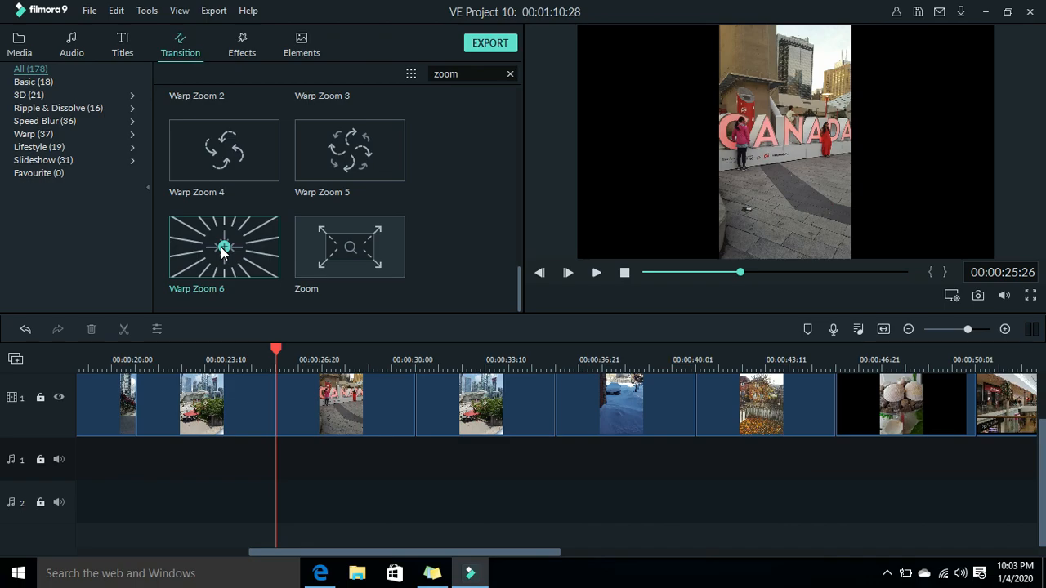
mouse_move(349, 150)
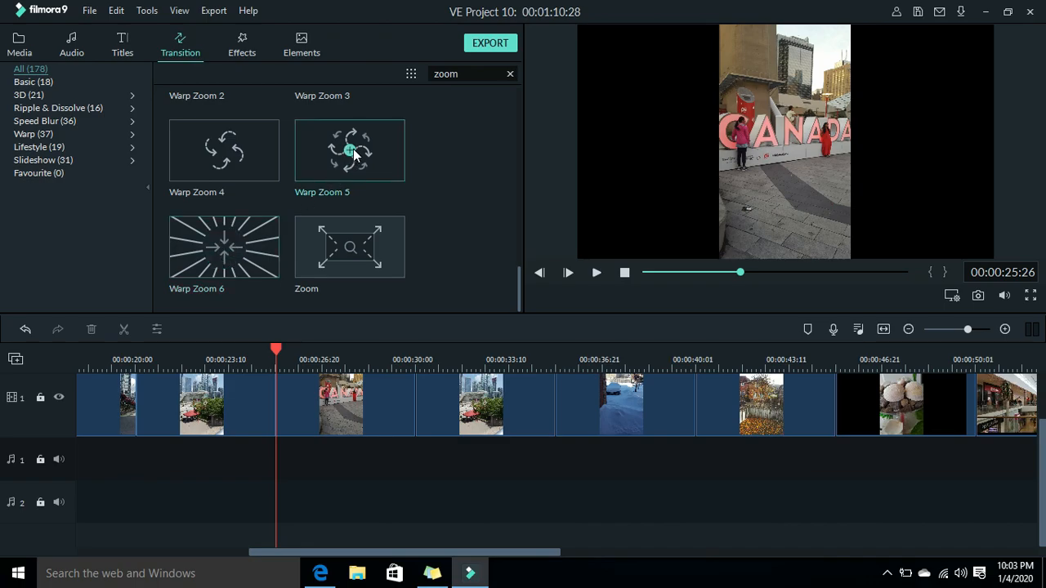
mouse_move(258, 505)
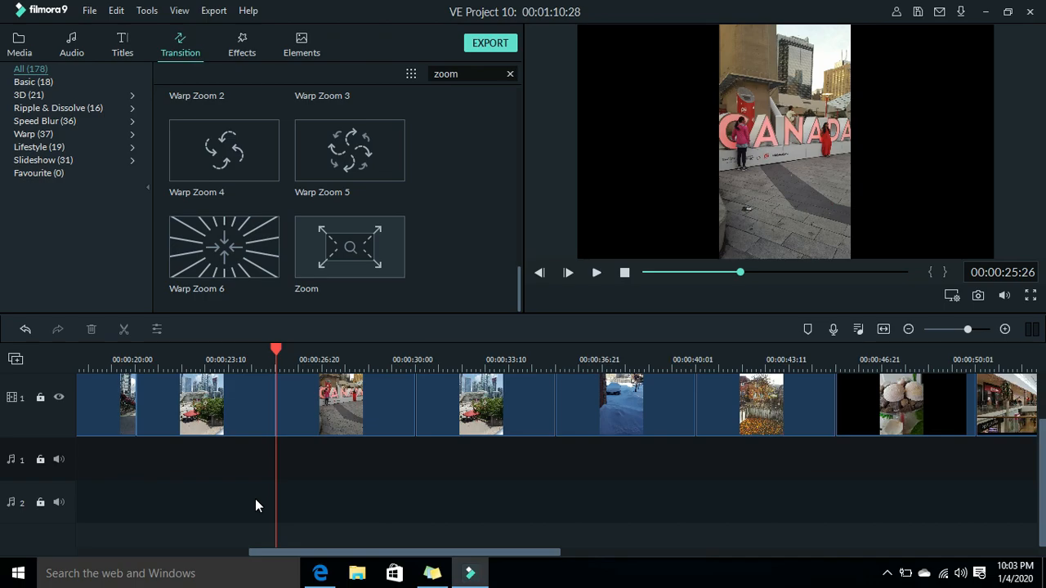
mouse_move(302, 420)
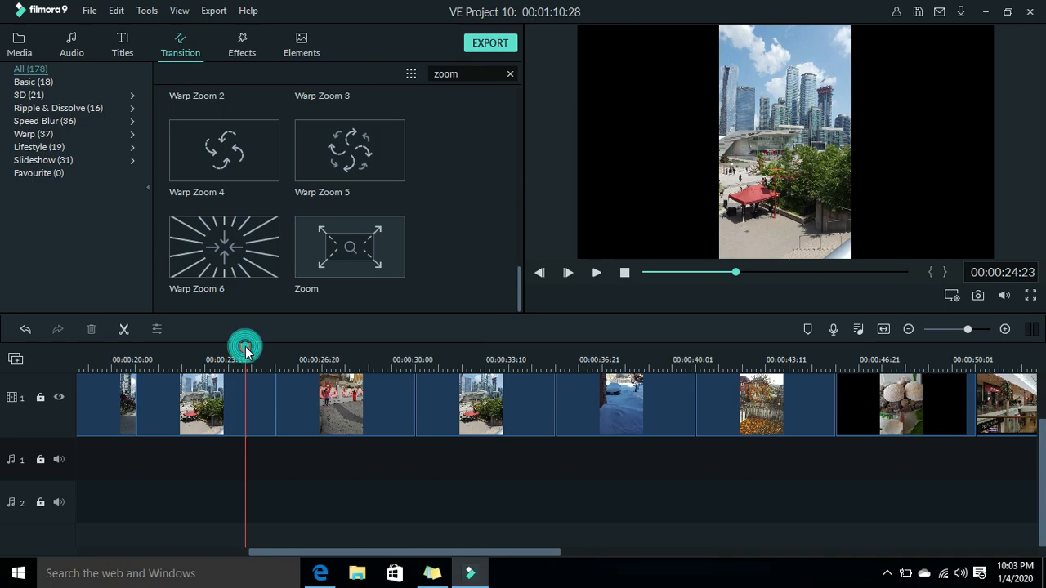
Move the playhead back and select the CANADA sign clip for the Zoom transition
left_click(245, 345)
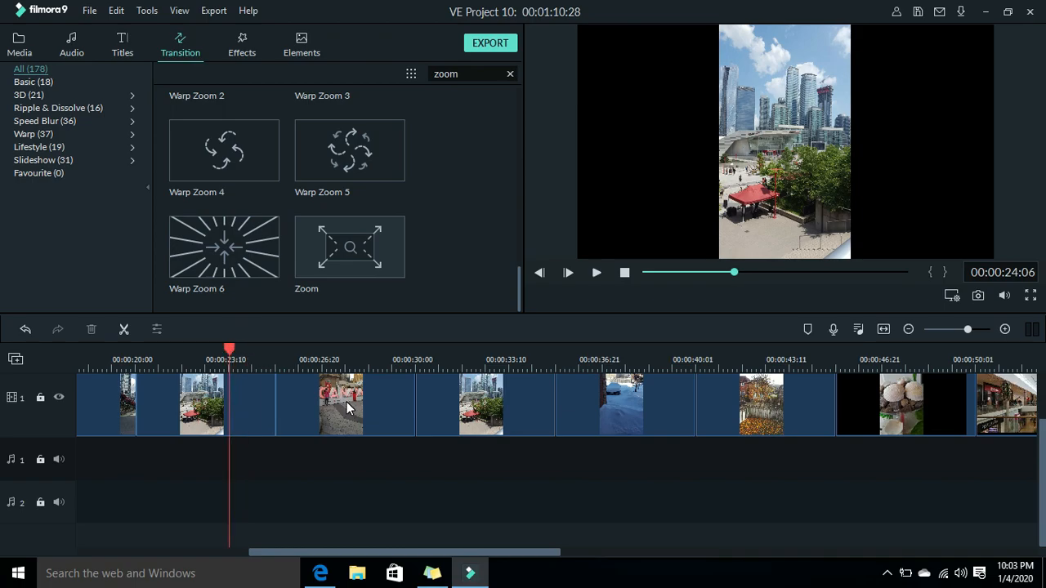
left_click(343, 406)
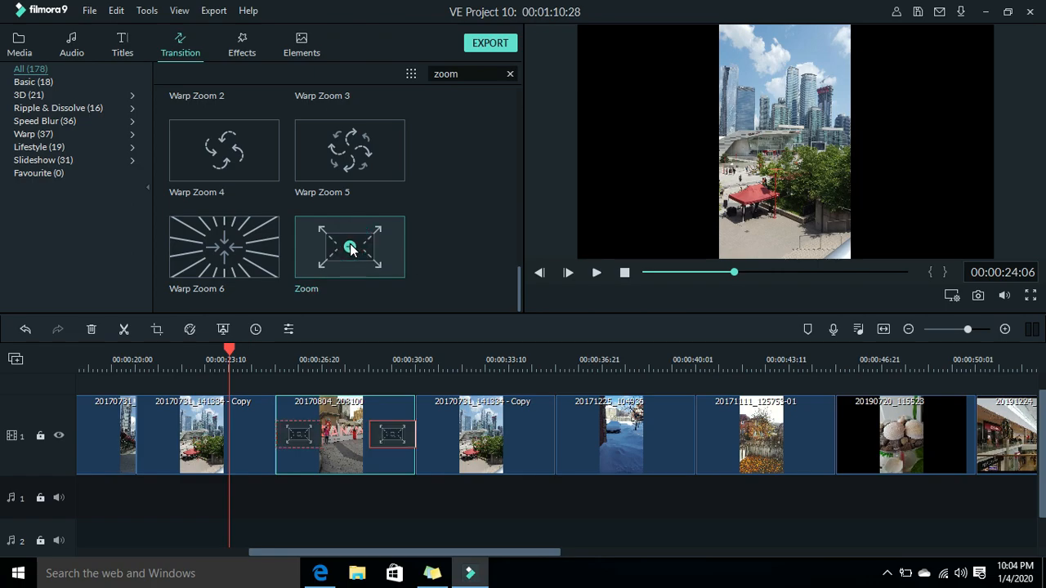
mouse_move(596, 275)
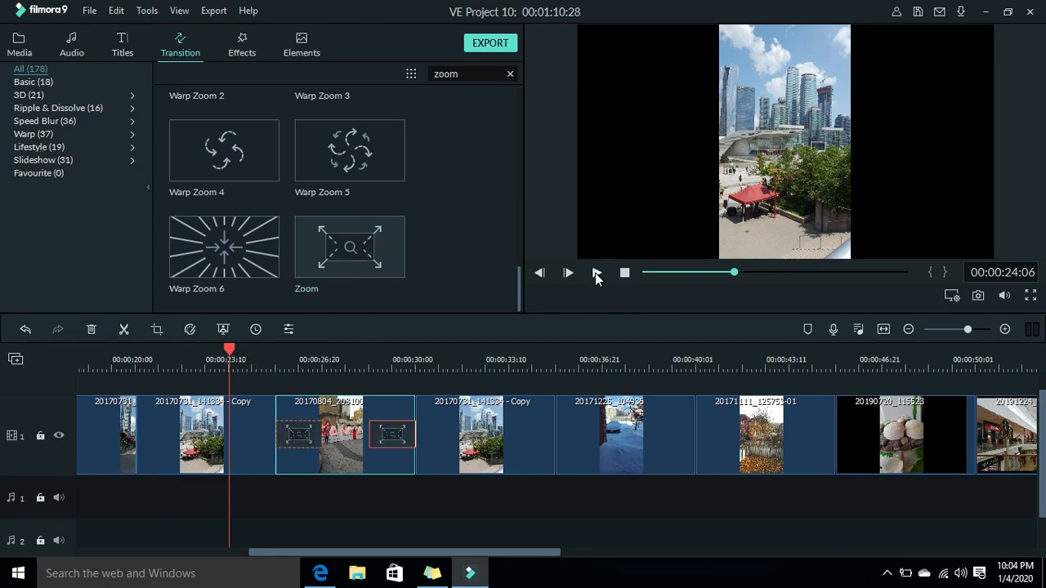
left_click(569, 273)
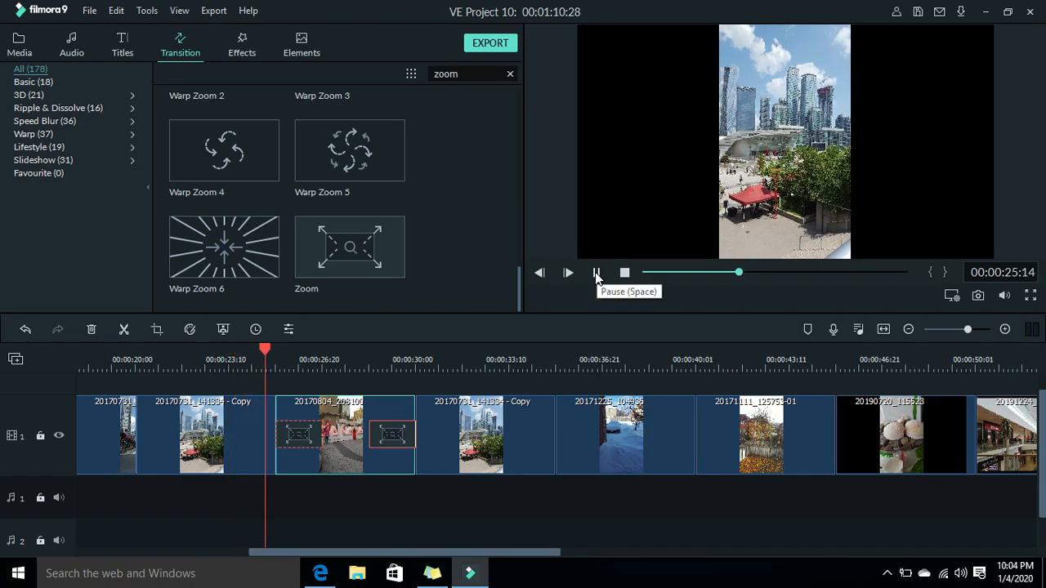
left_click(568, 273)
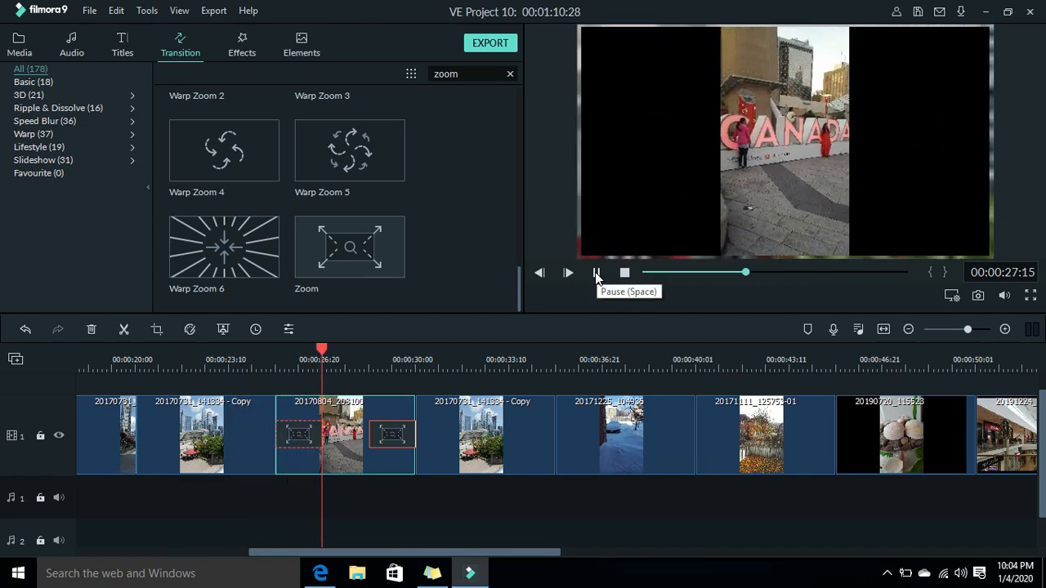
left_click(569, 273)
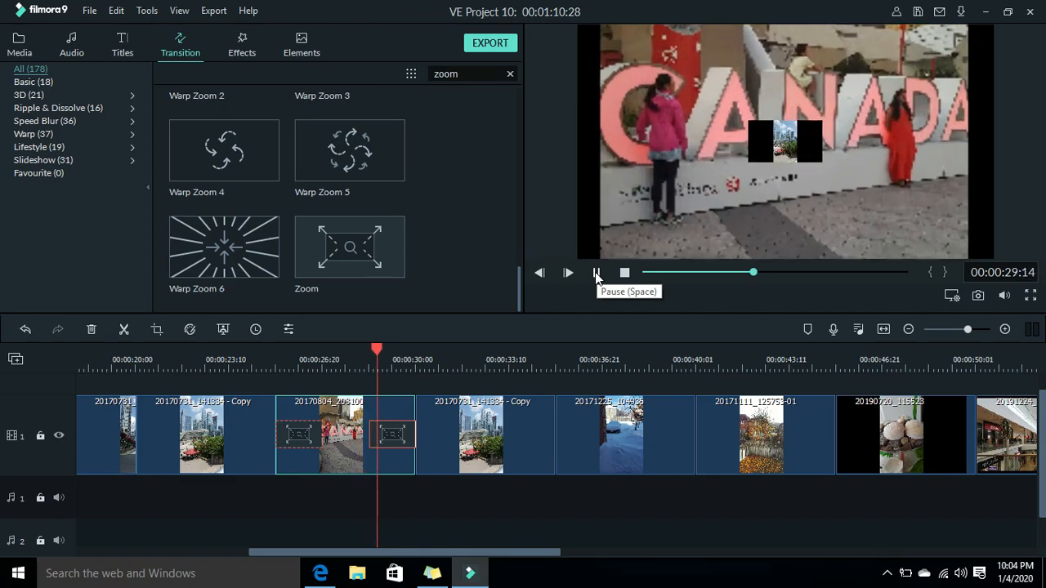
left_click(595, 272)
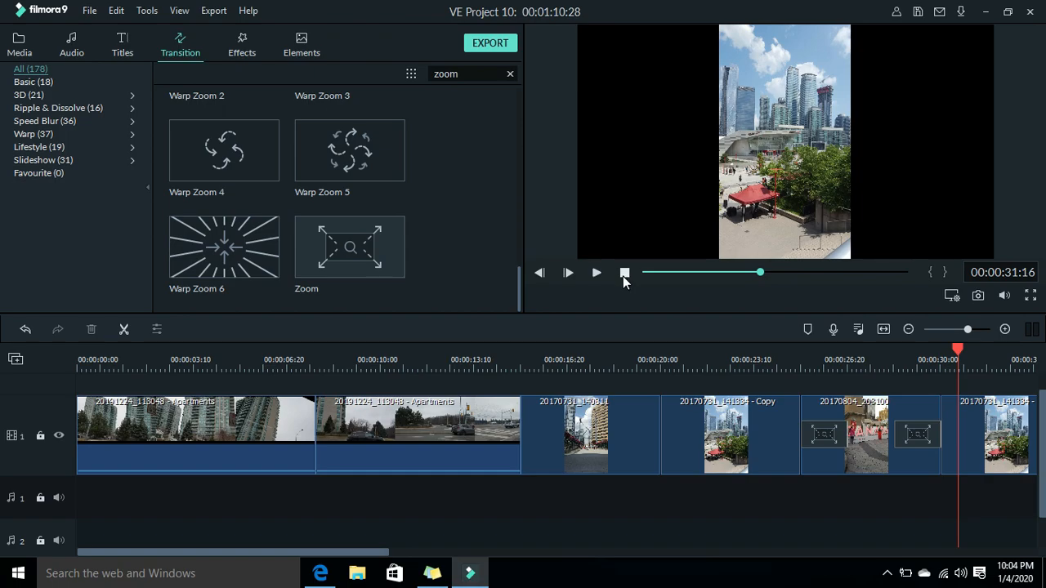
left_click(624, 271)
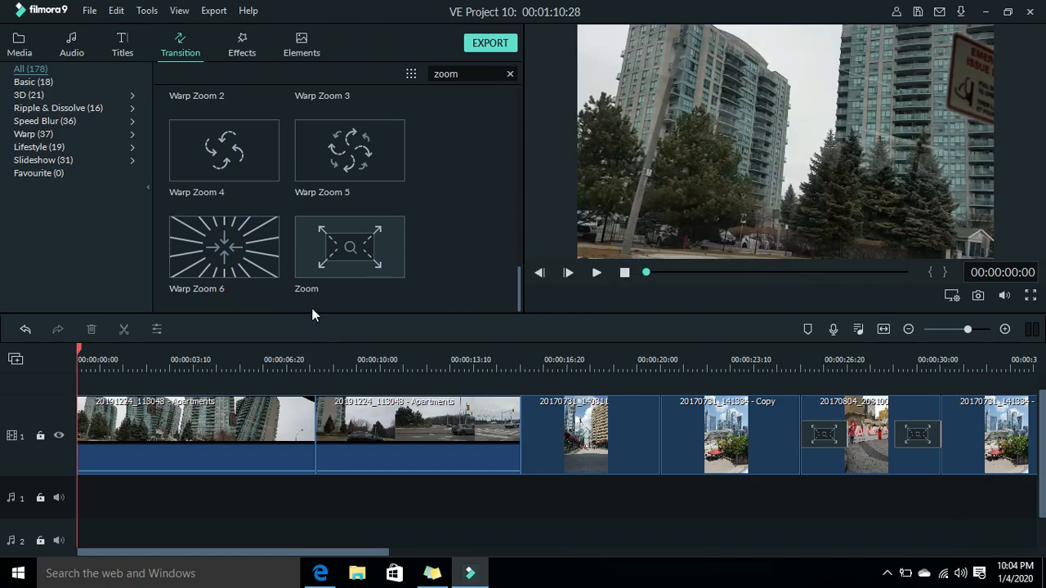
left_click(224, 247)
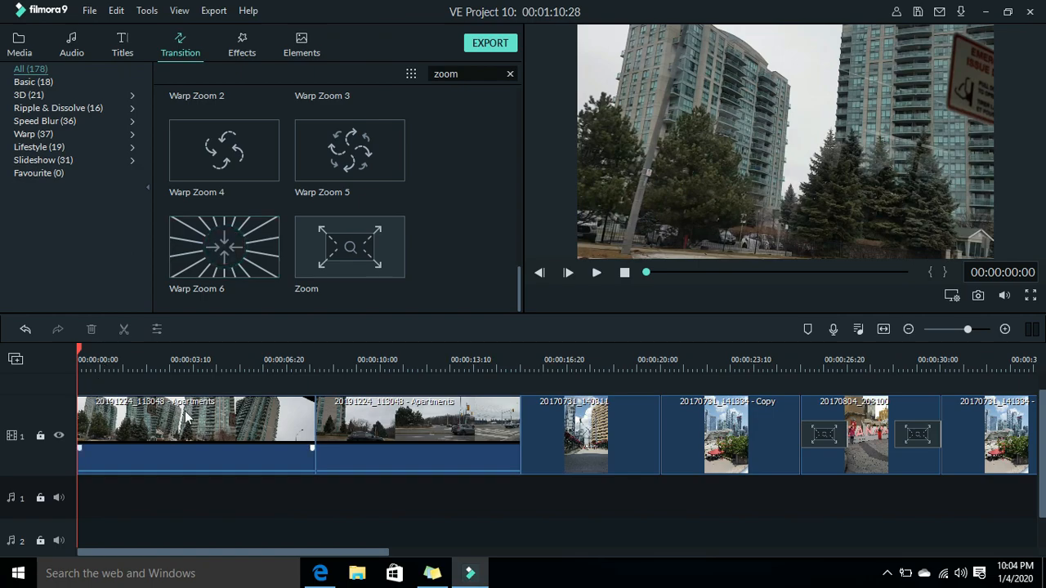
mouse_move(134, 419)
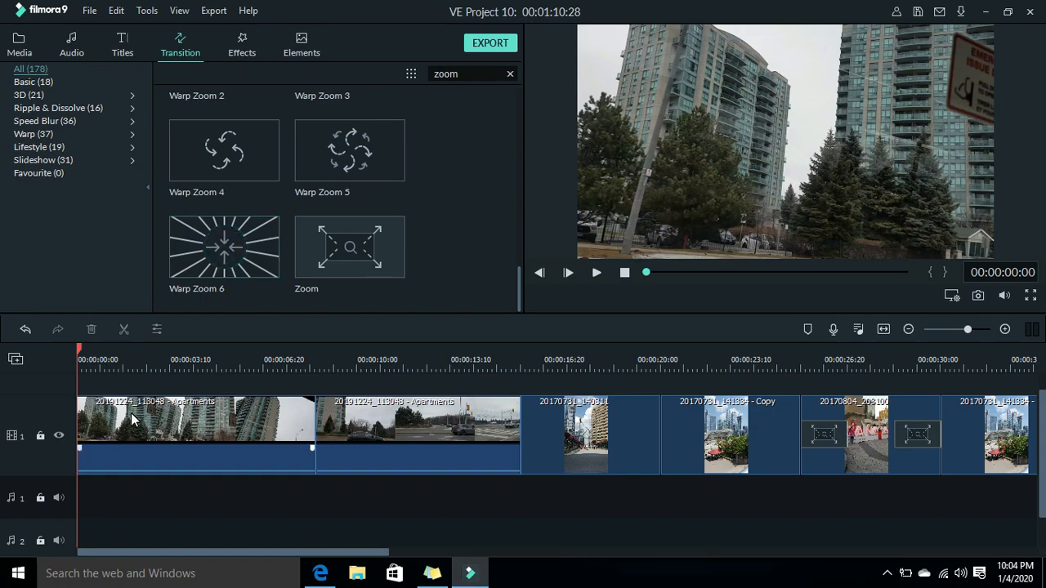
left_click(79, 343)
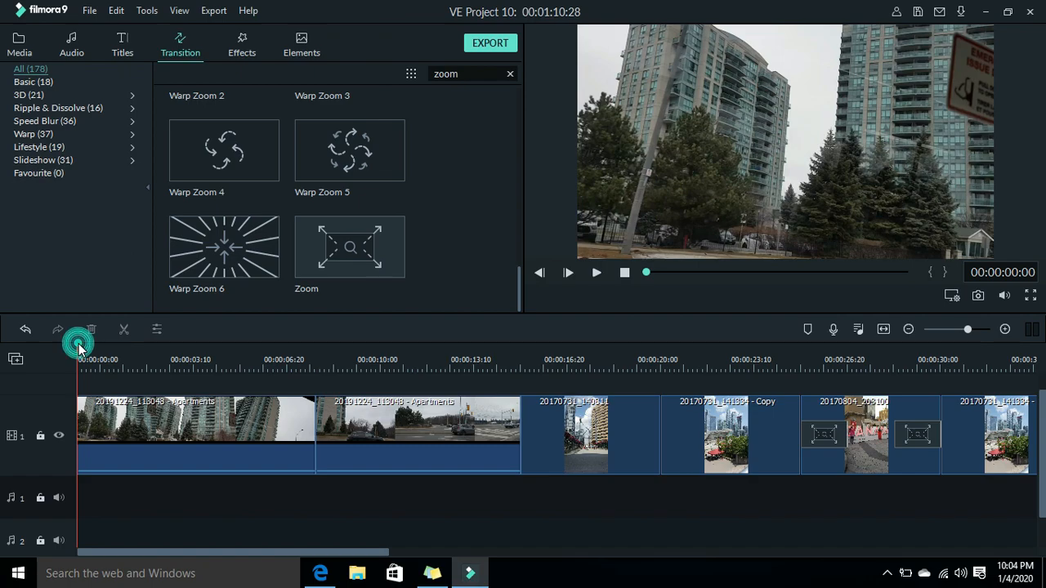
left_click(190, 359)
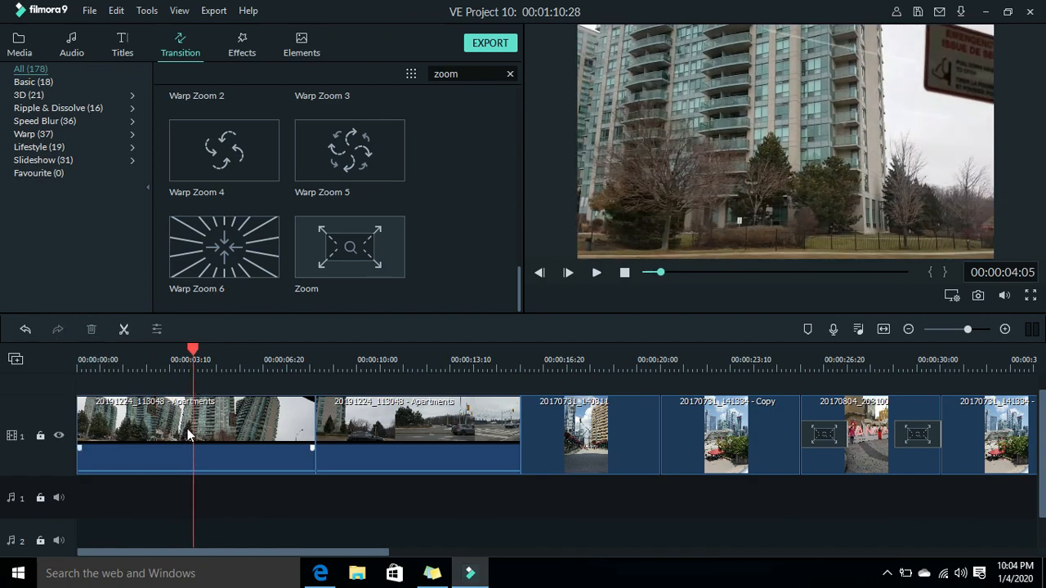
mouse_move(232, 440)
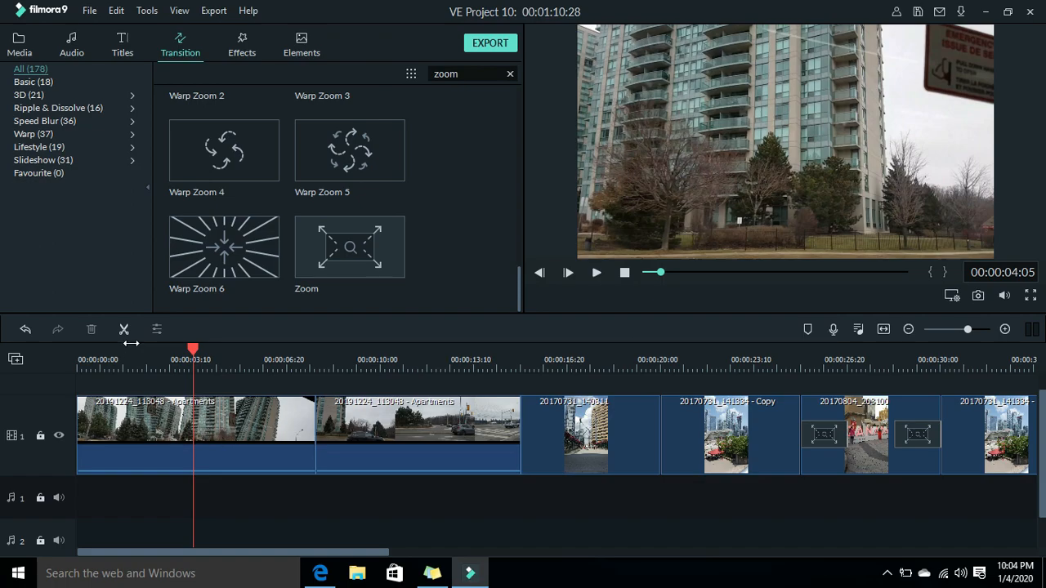
mouse_move(124, 331)
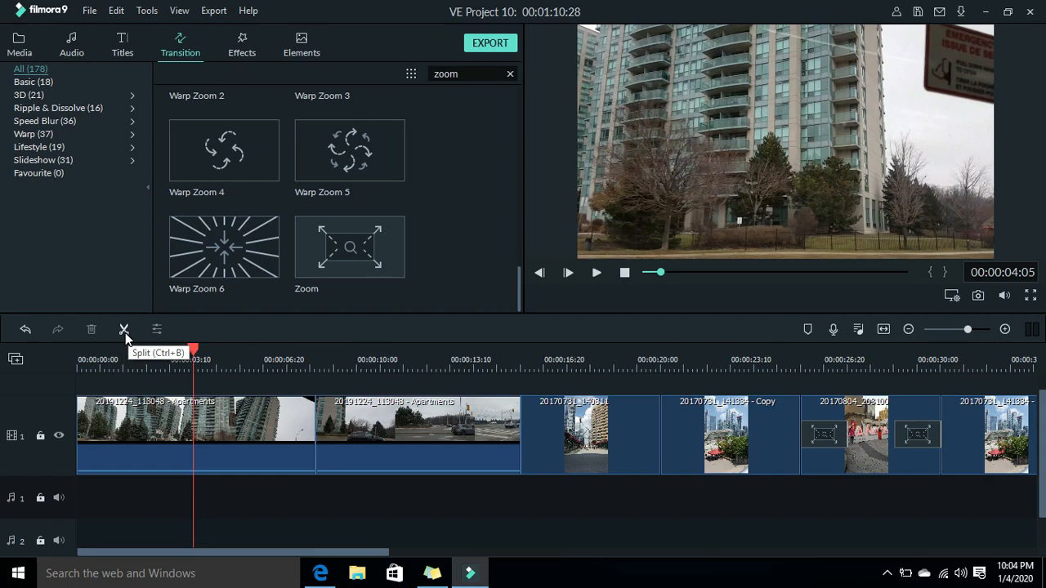
Split the first apartment clip at the playhead, about 4 seconds in
left_click(124, 330)
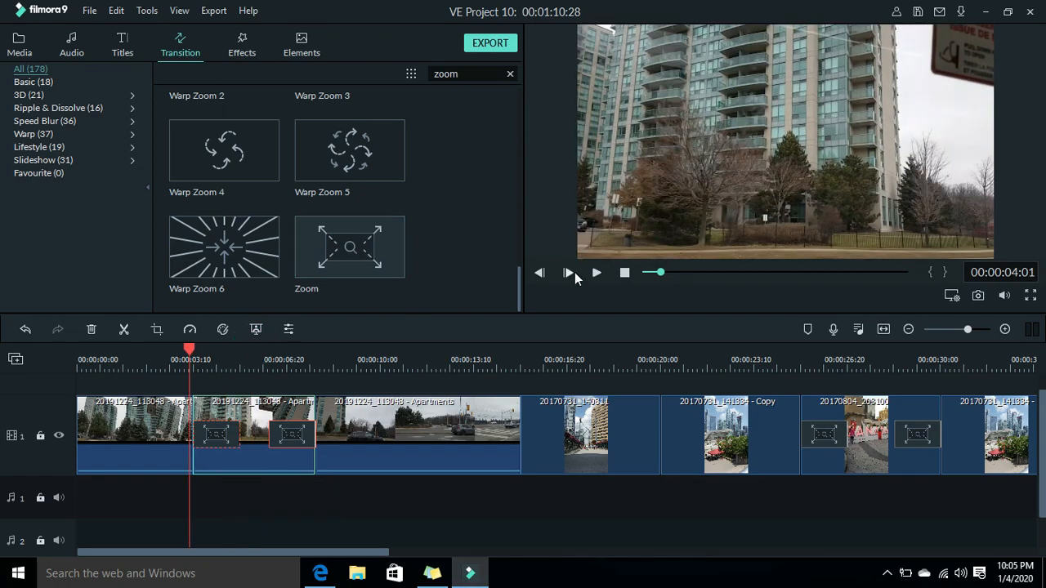
left_click(569, 271)
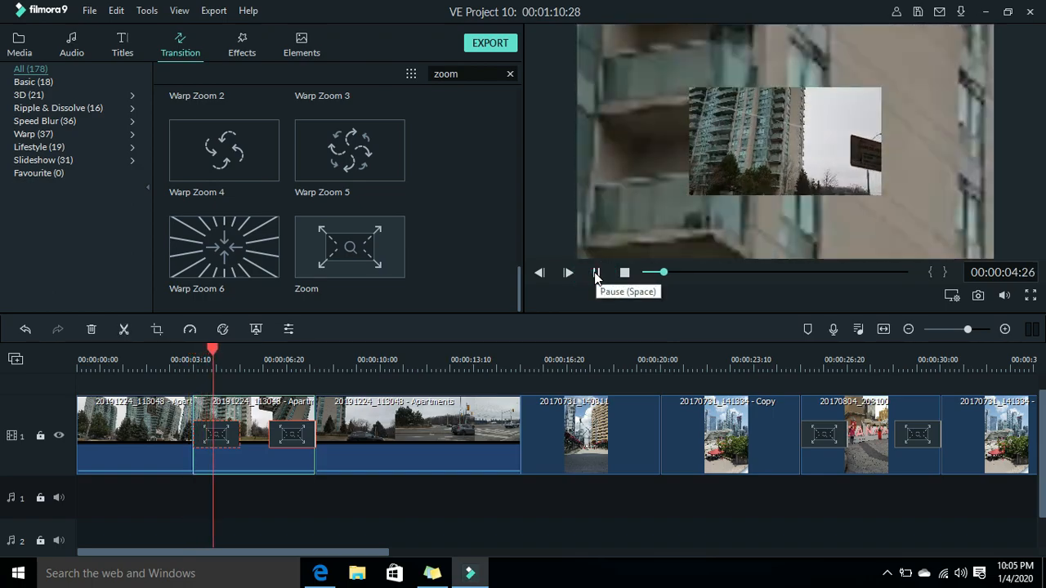
left_click(569, 272)
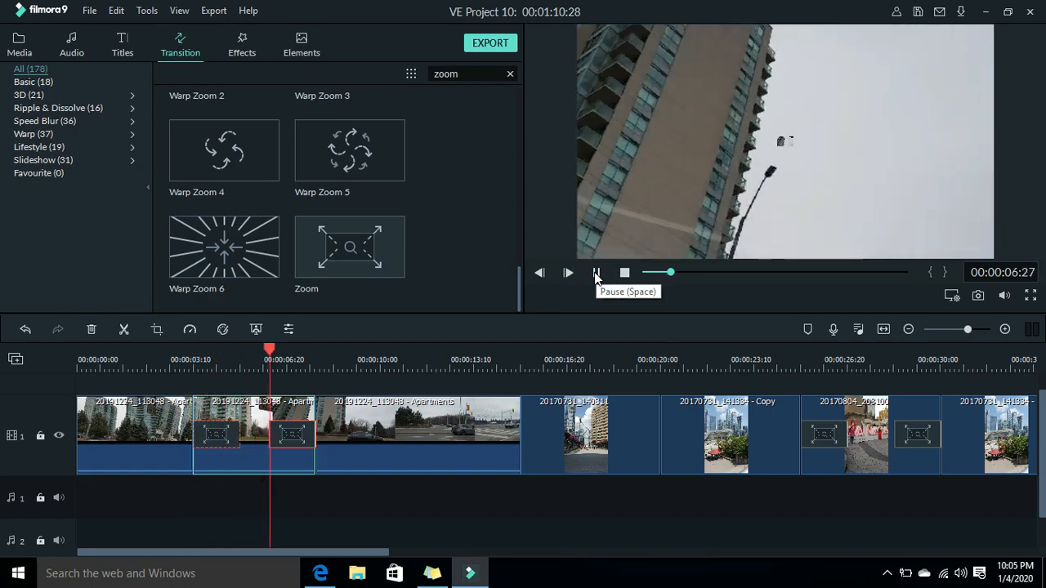
left_click(569, 272)
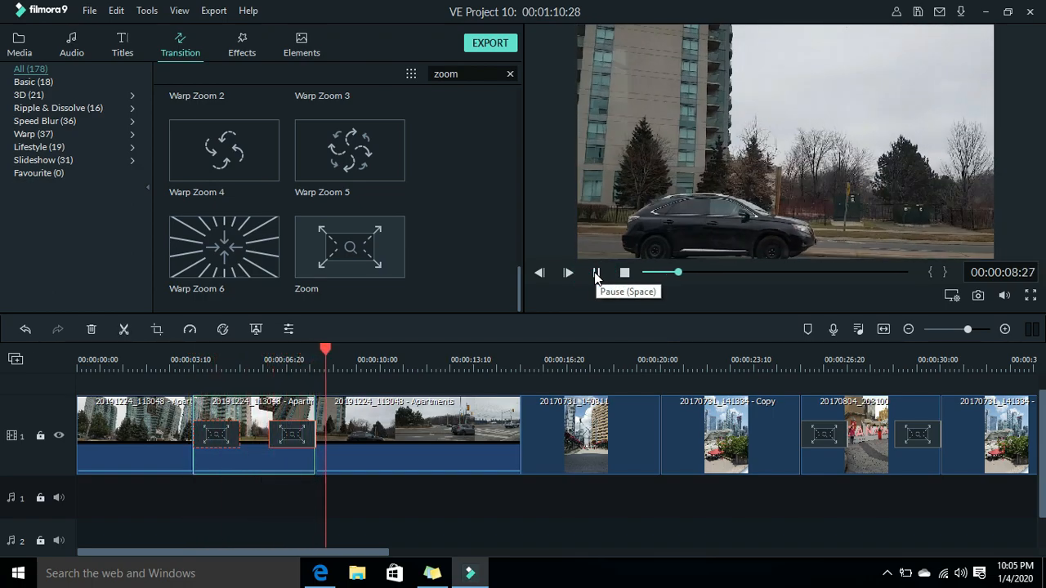
left_click(596, 271)
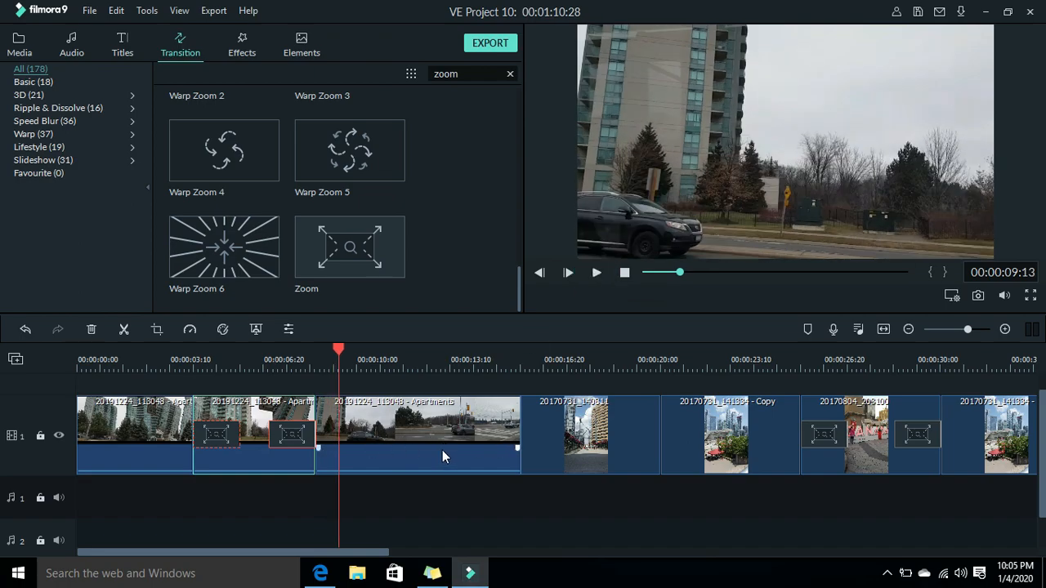
mouse_move(425, 454)
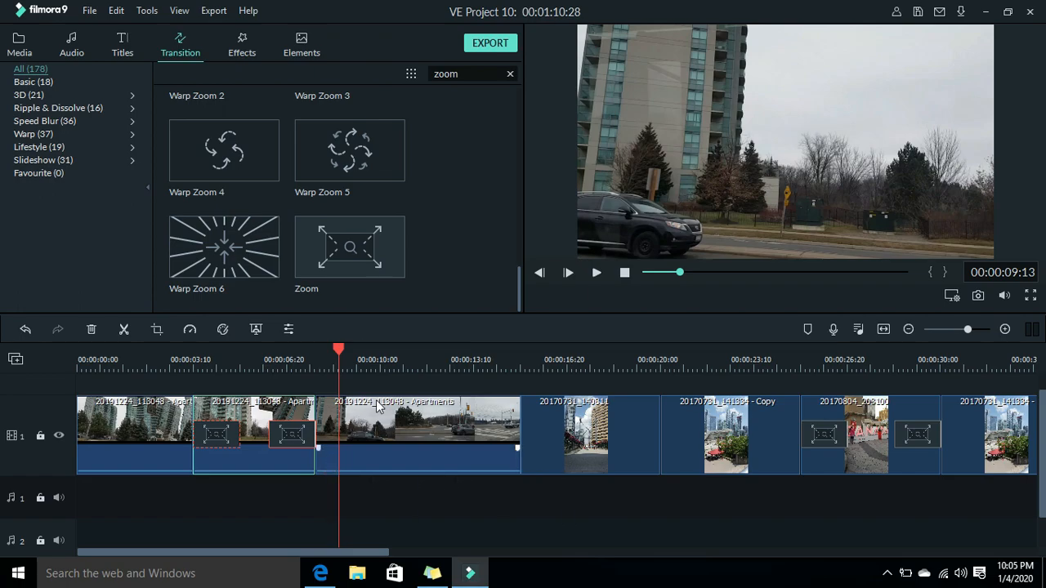
left_click(350, 247)
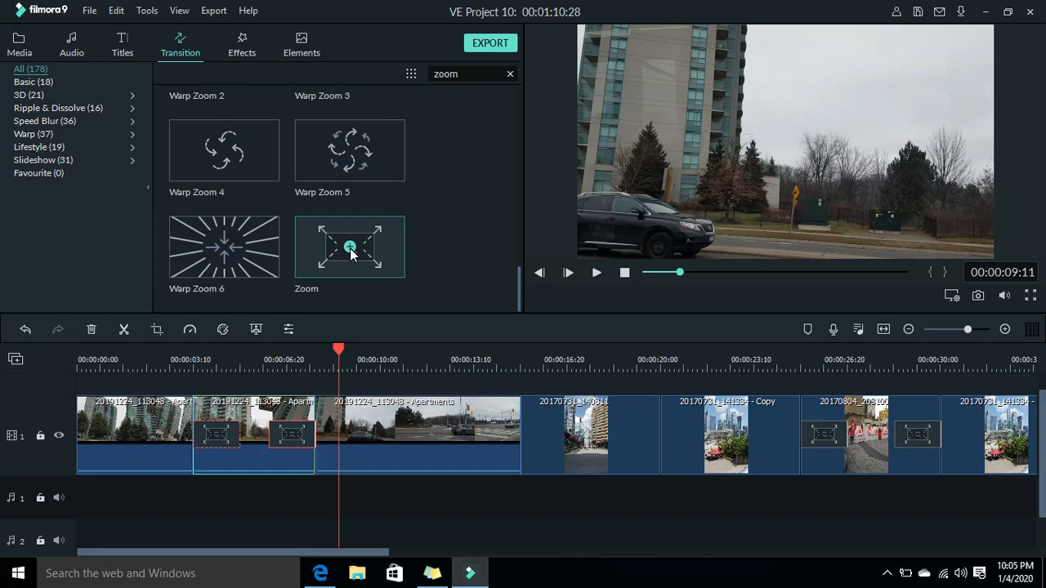
mouse_move(405, 448)
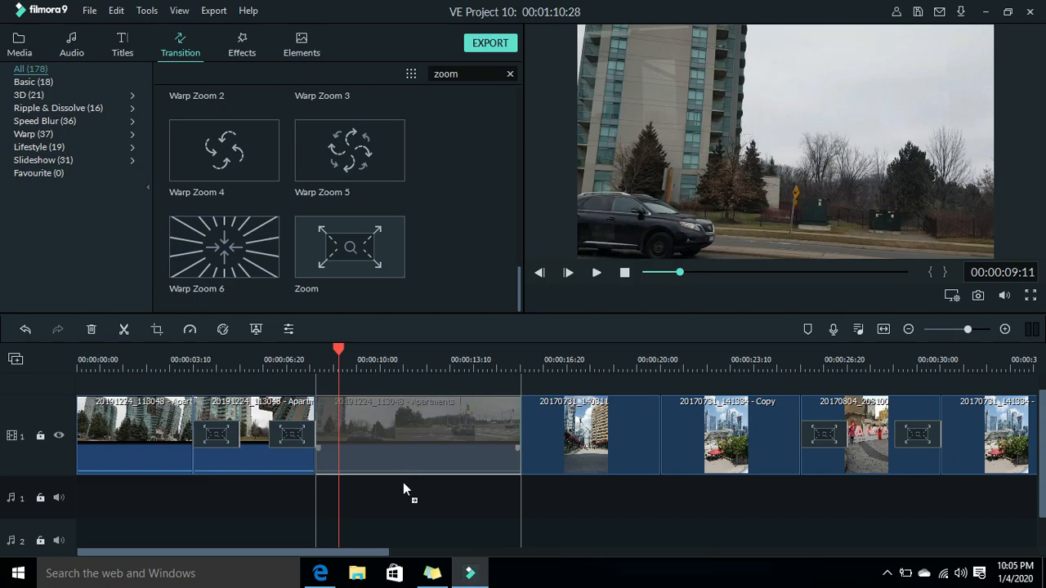
Raise the third clip to track 2, aligned above the gap it leaves
left_click(419, 435)
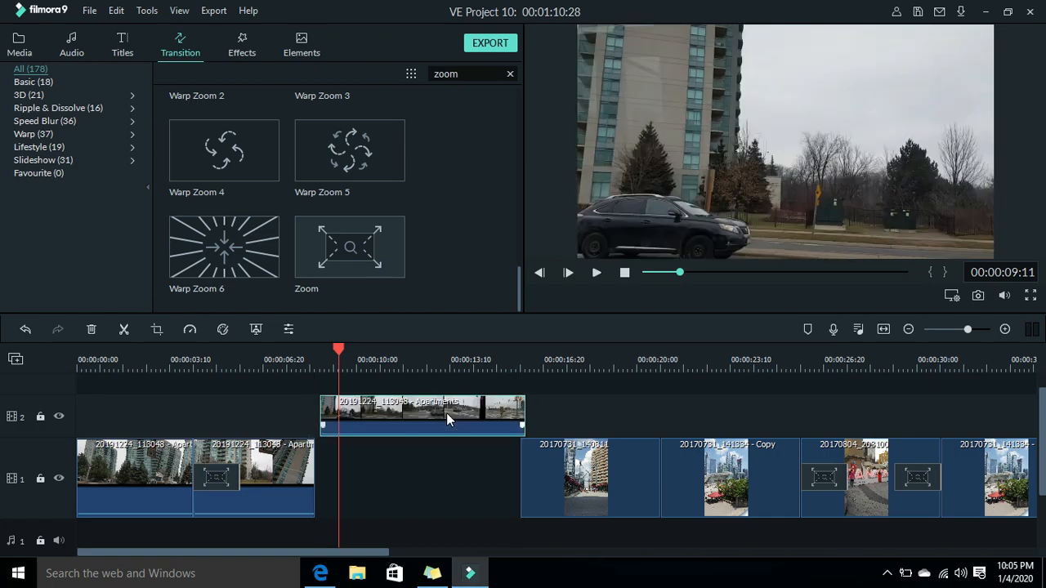
left_click(422, 416)
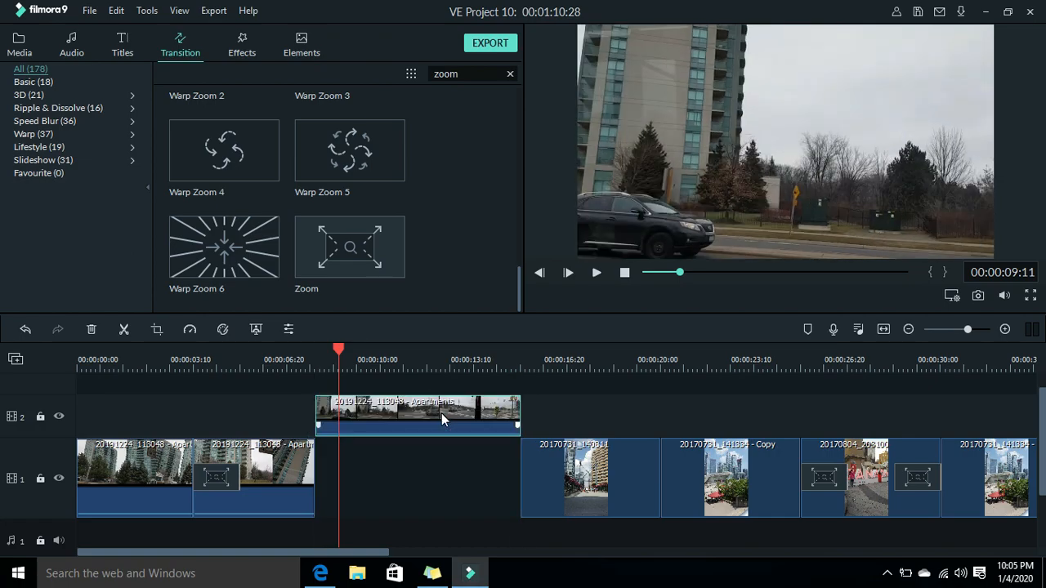
mouse_move(509, 417)
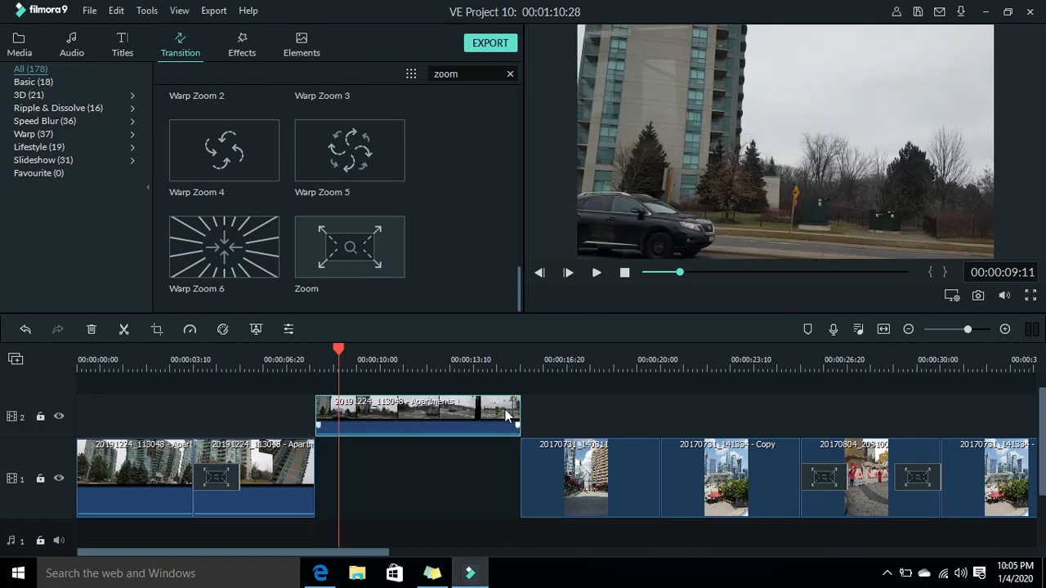
mouse_move(346, 412)
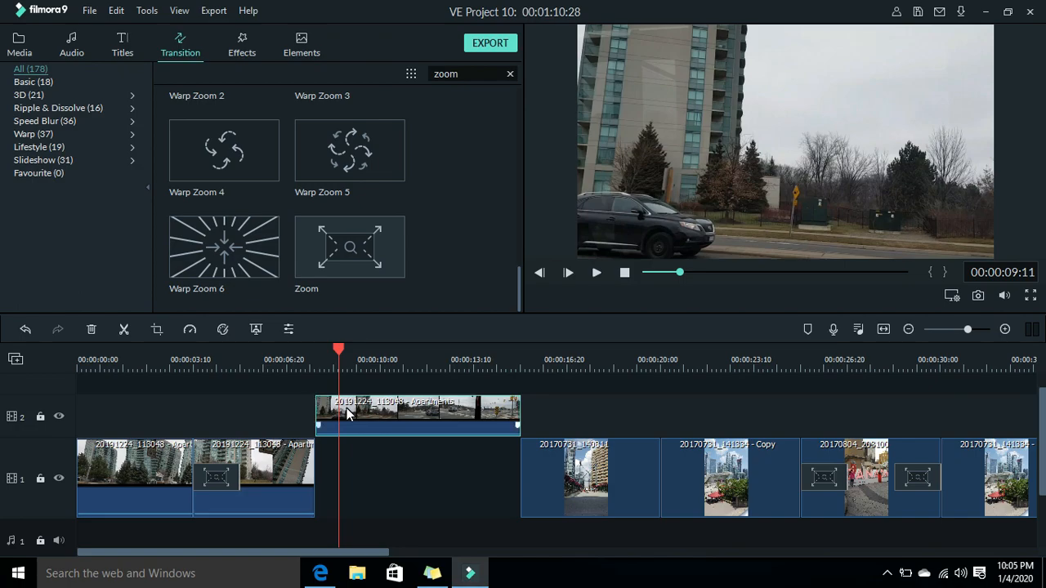
mouse_move(350, 247)
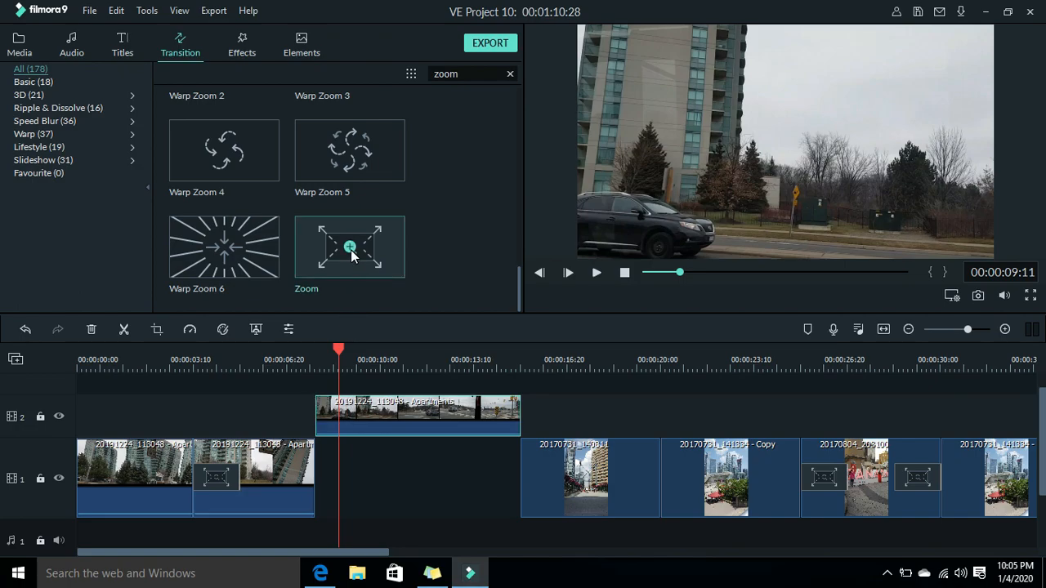
Add Zoom to both ends of the raised clip and play from the start to about 17 seconds
double_click(350, 247)
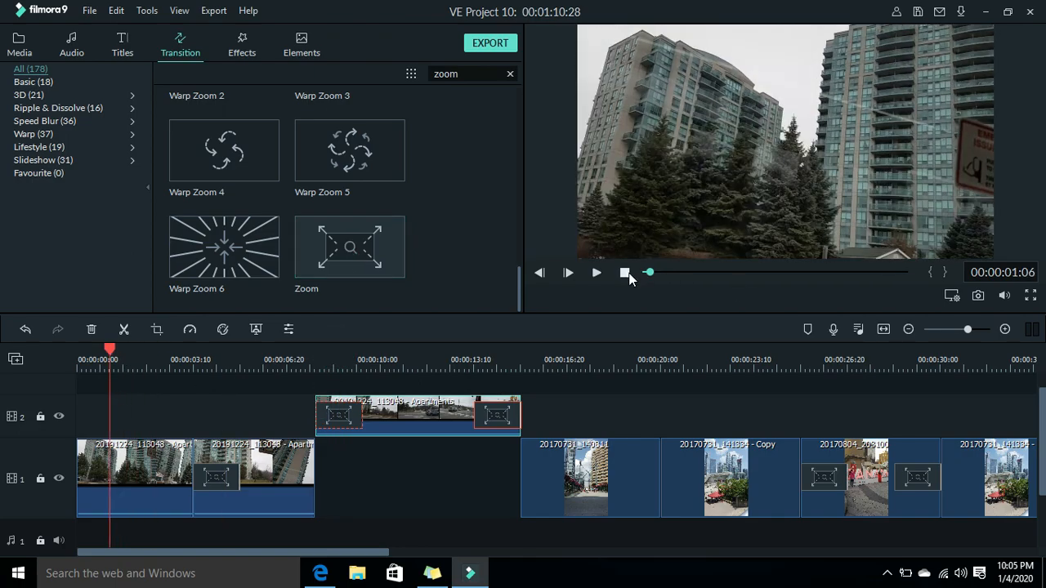
left_click(624, 272)
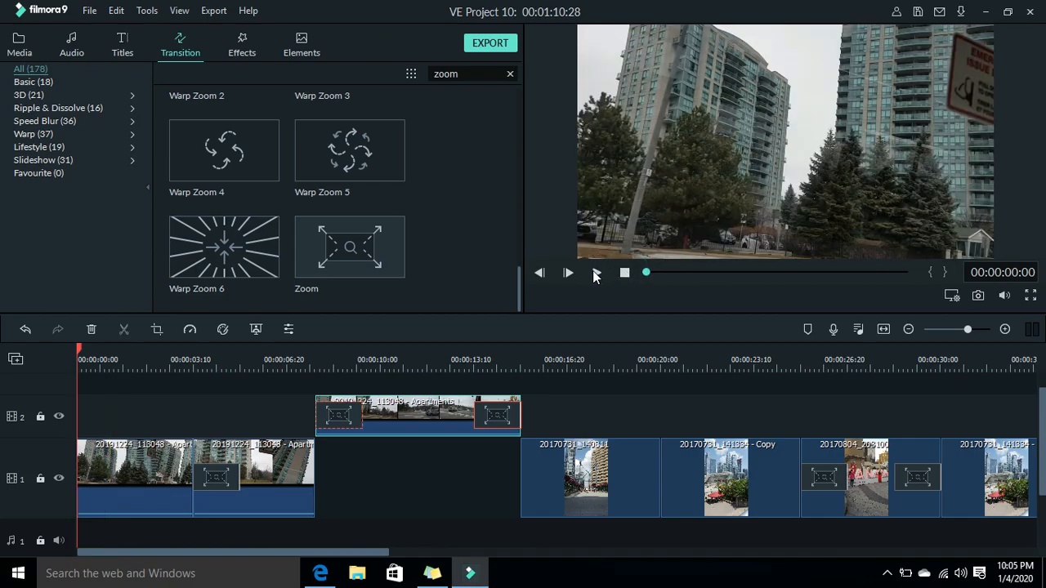
left_click(567, 271)
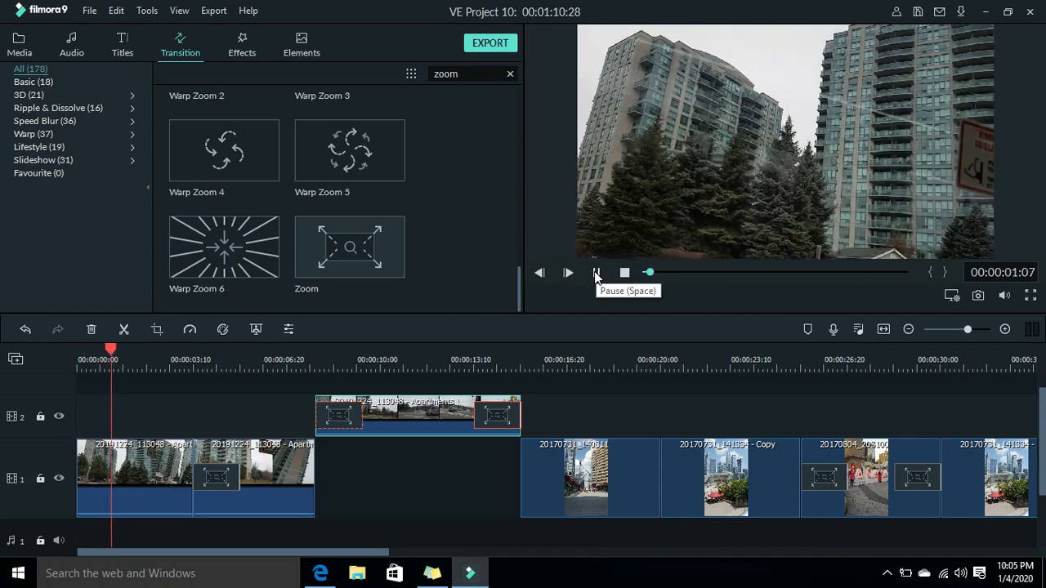
left_click(568, 272)
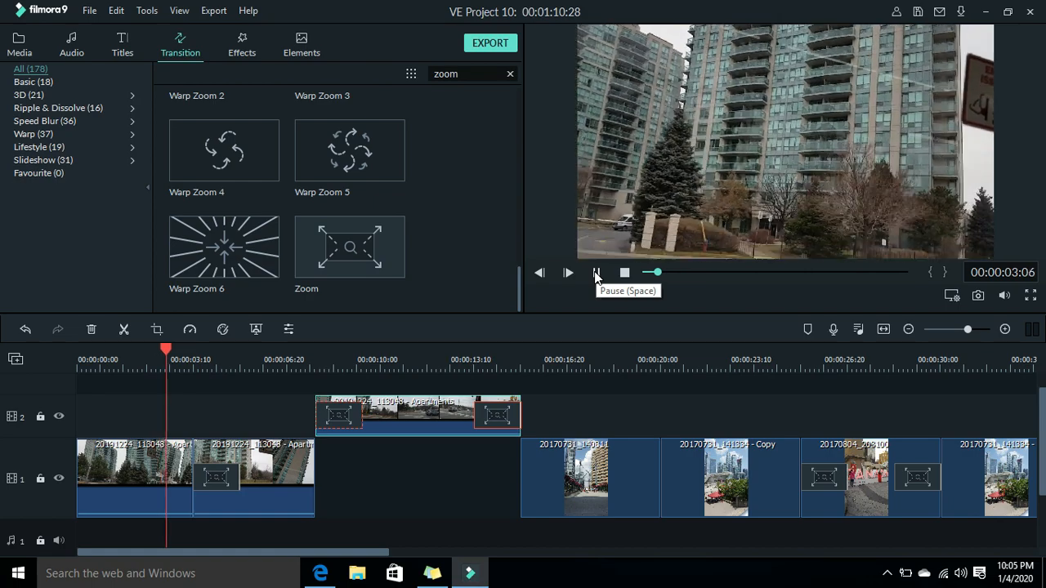
left_click(598, 271)
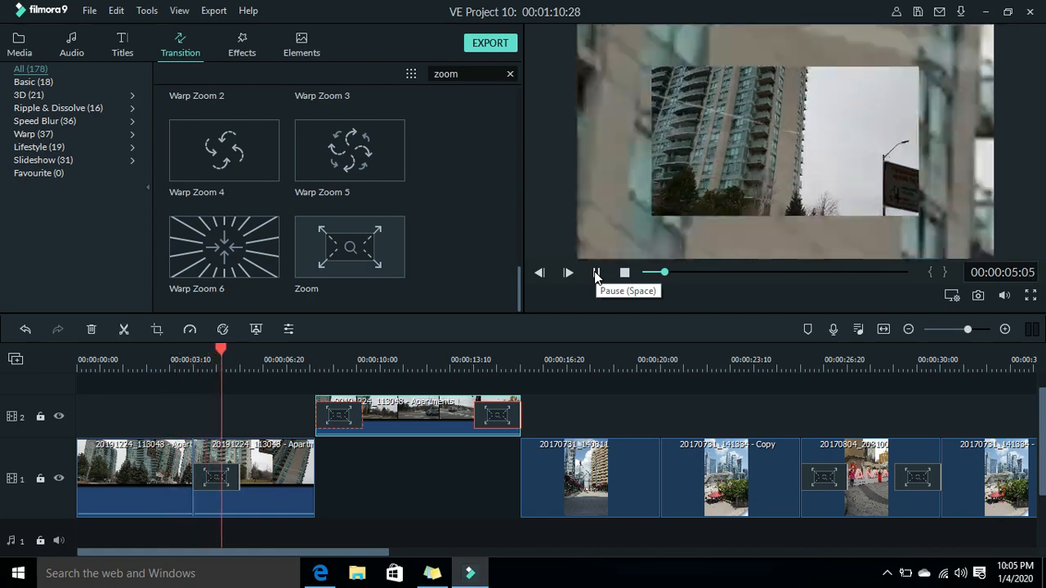
left_click(569, 271)
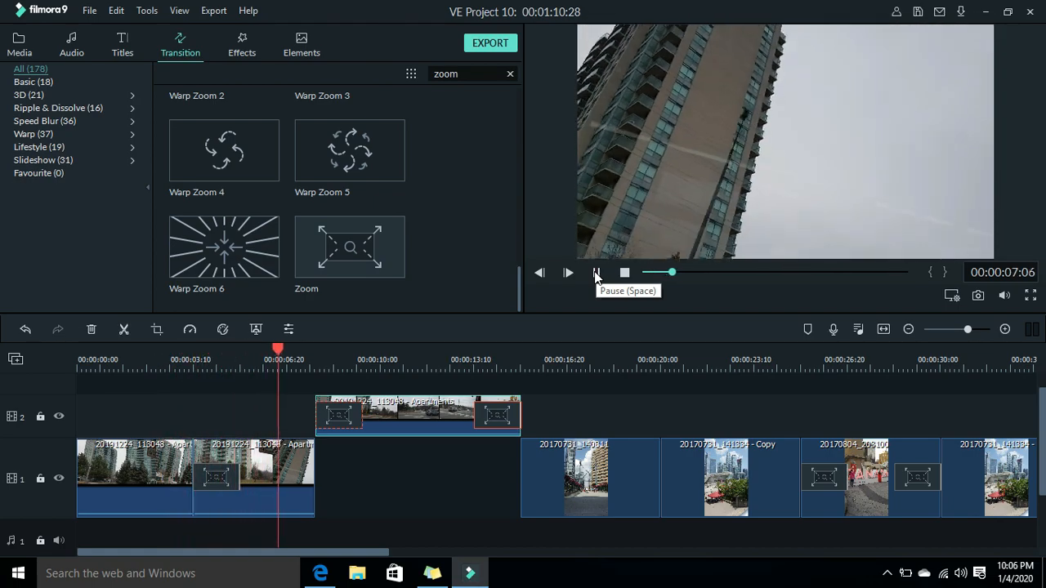
left_click(567, 271)
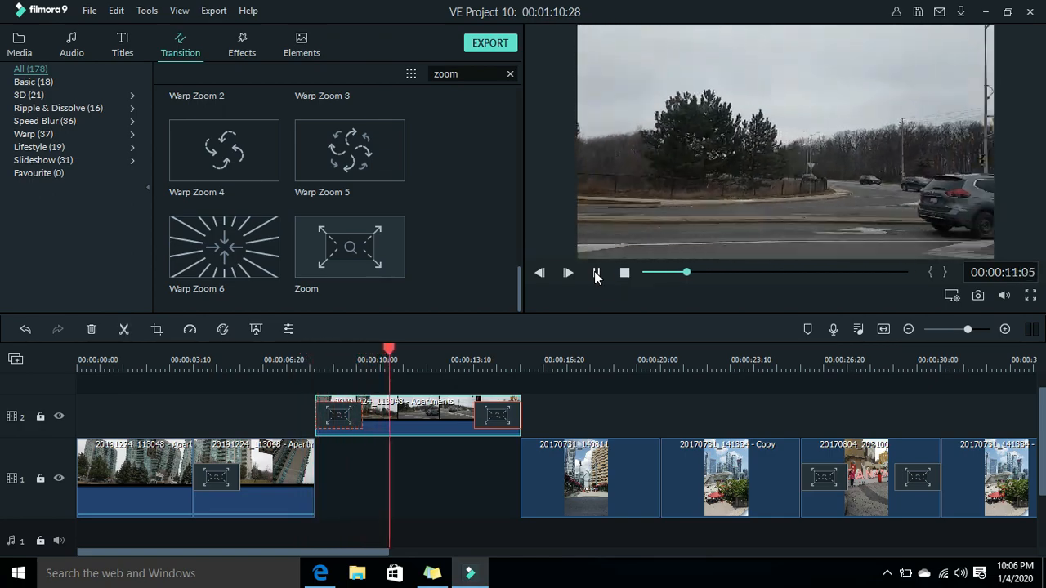
left_click(445, 360)
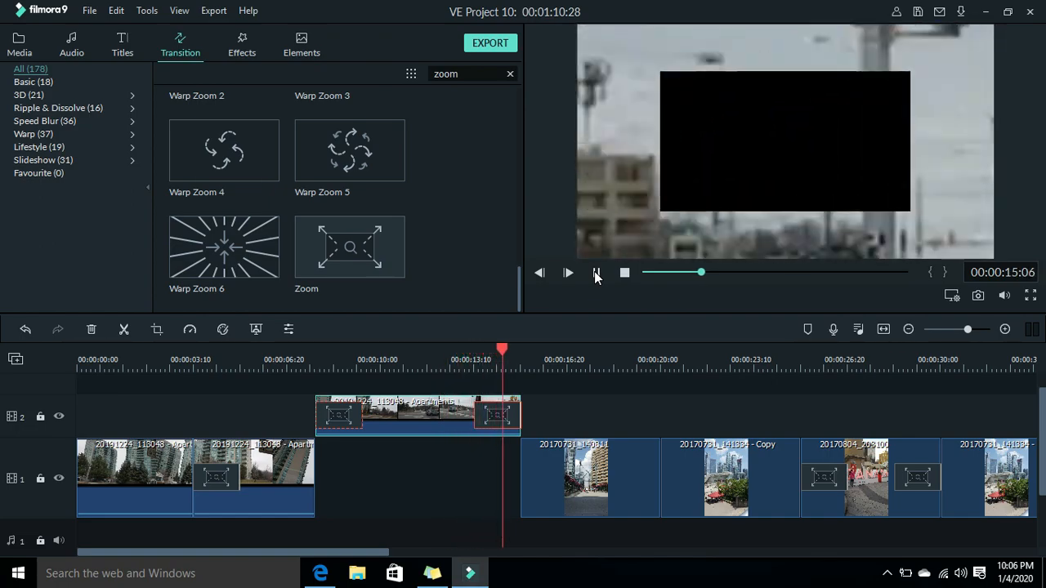
left_click(569, 272)
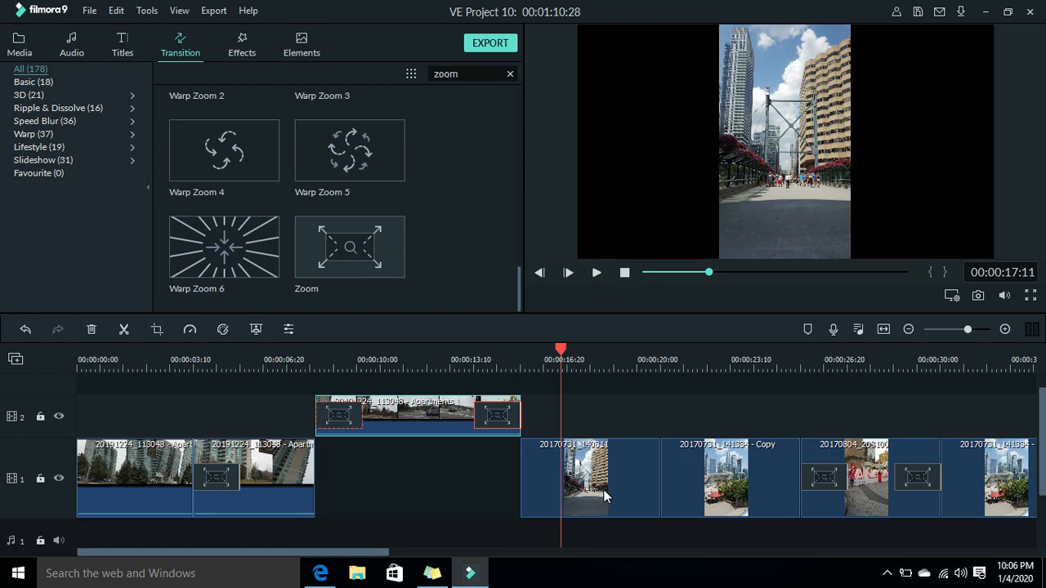
mouse_move(576, 482)
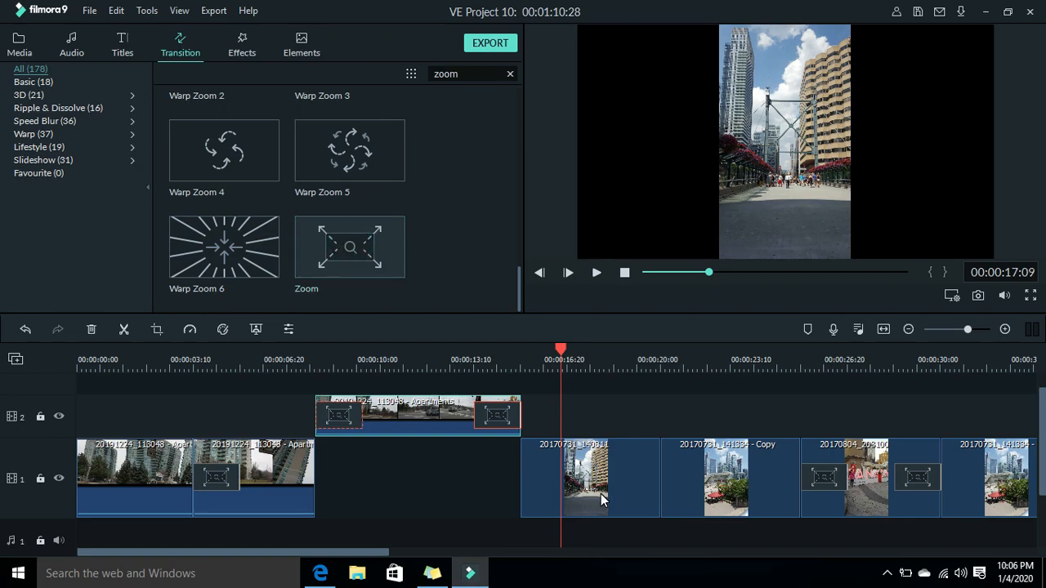
Add Zoom transitions to both ends of the clip after the gap near 16 seconds and preview
left_click(349, 245)
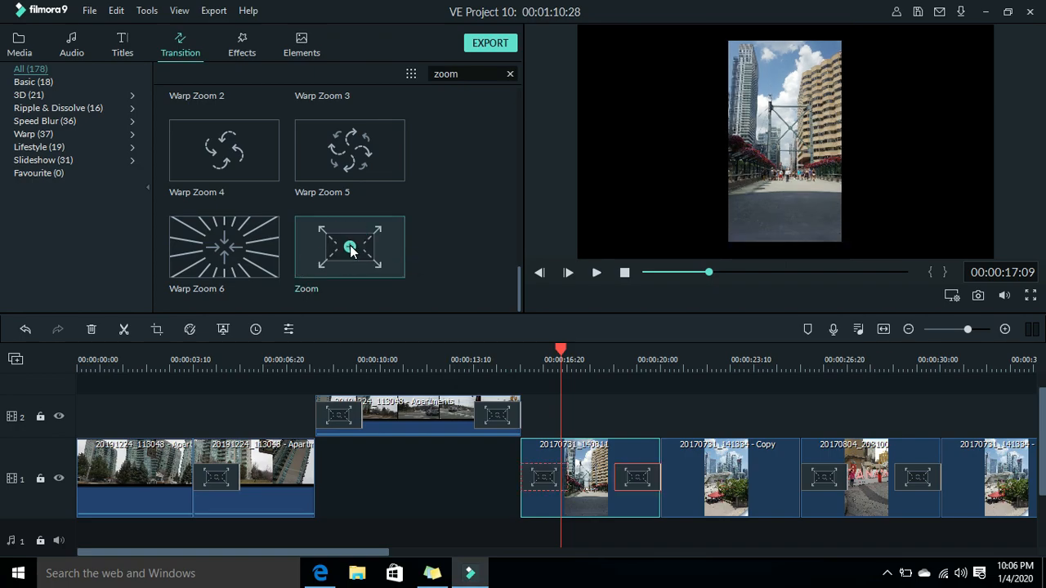
left_click(569, 272)
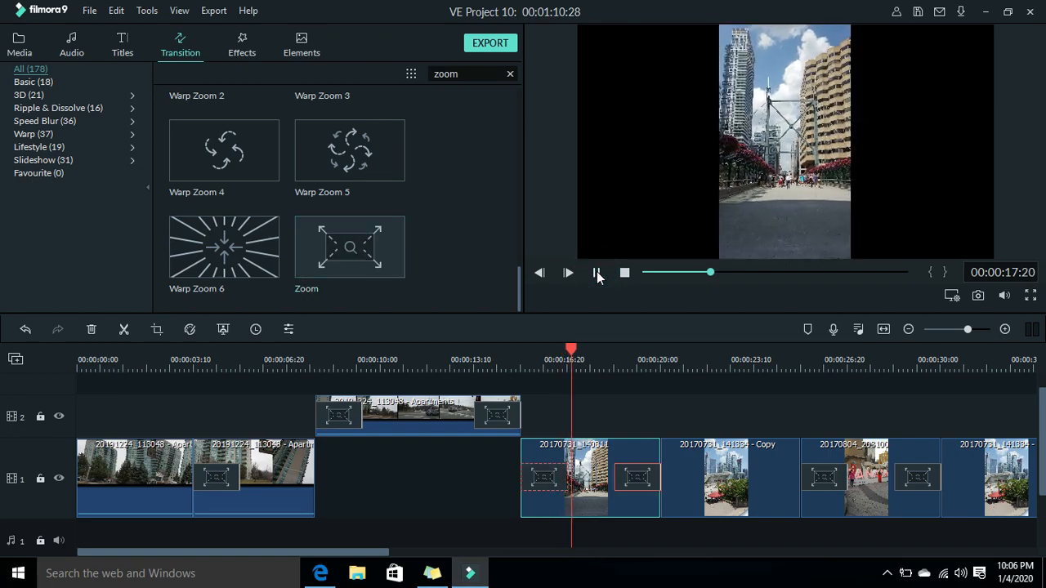
left_click(568, 271)
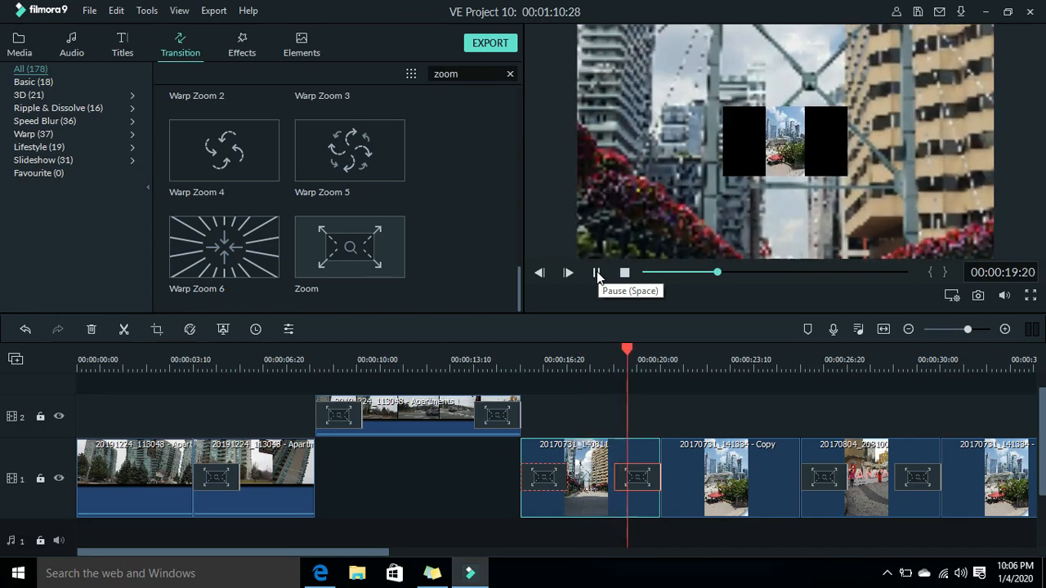
left_click(598, 271)
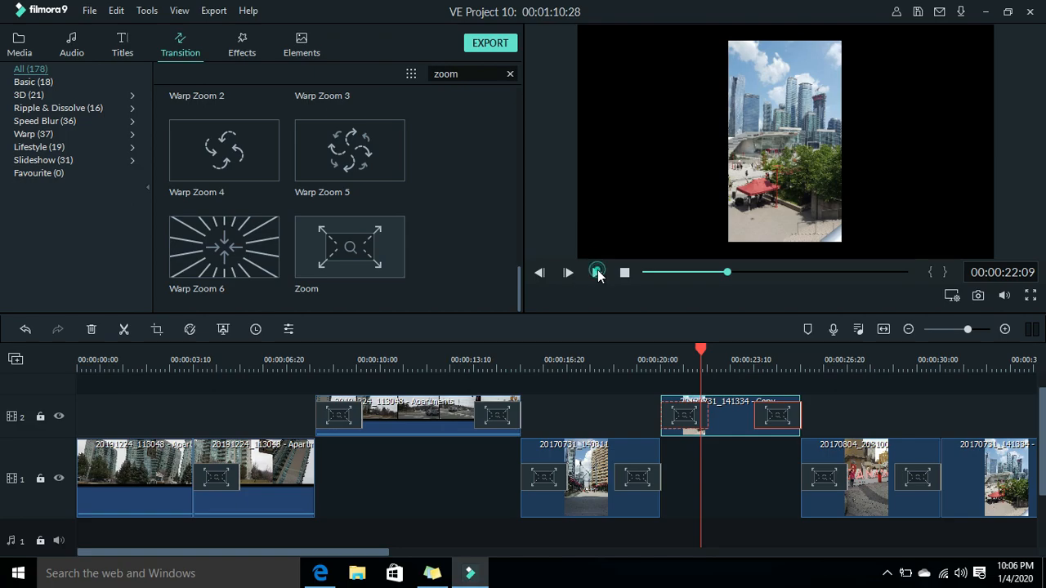
Play and pause past the second raised clip and CANADA clip to the snowy clips near 35 seconds
left_click(569, 271)
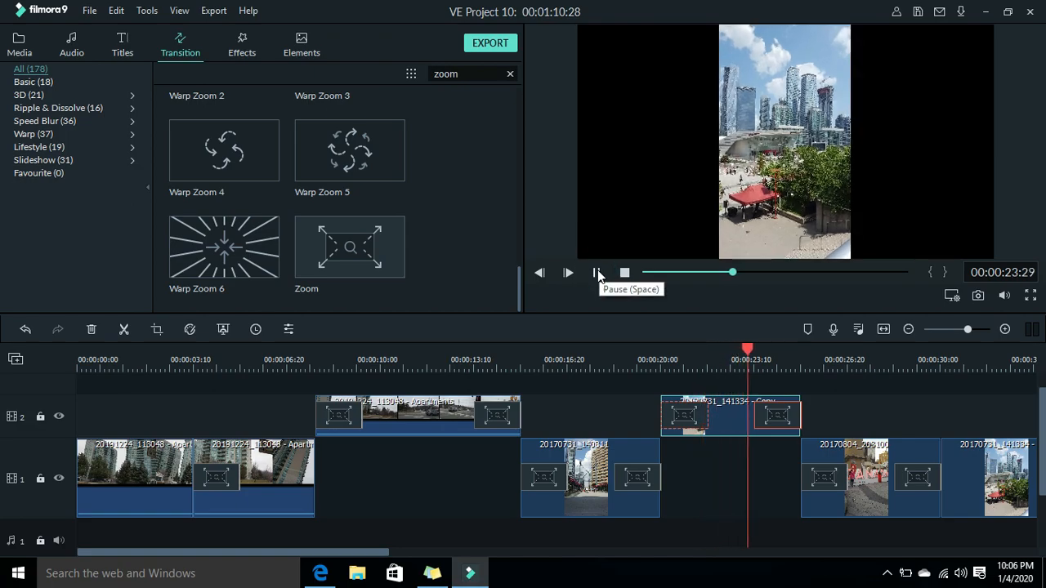
left_click(598, 272)
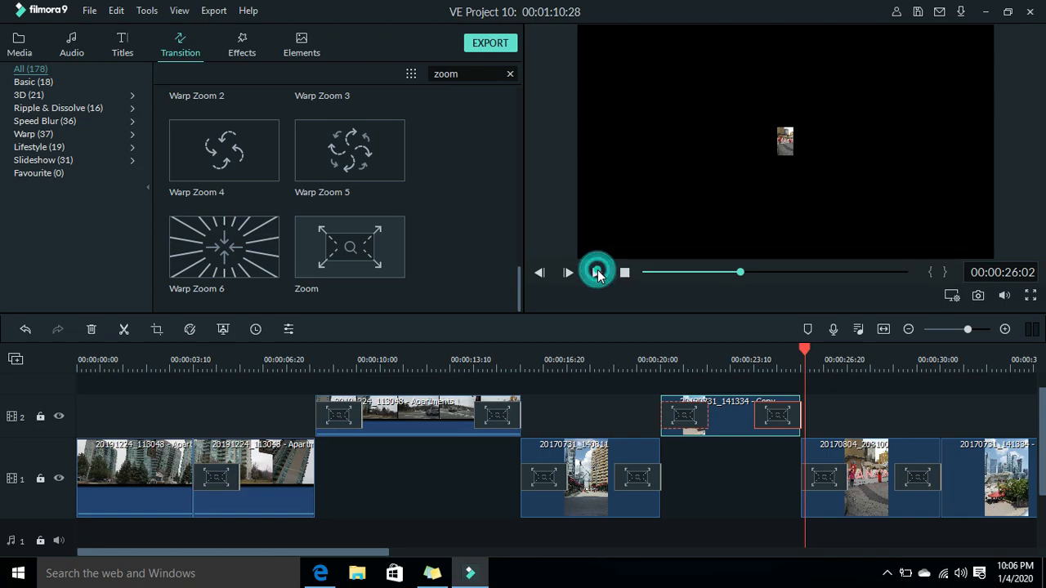
left_click(598, 271)
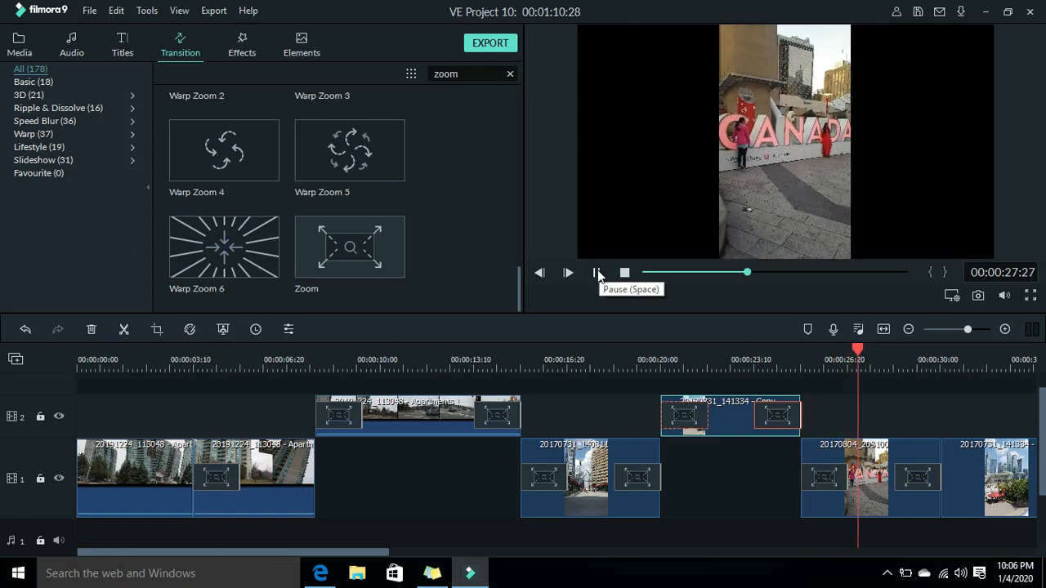
left_click(597, 272)
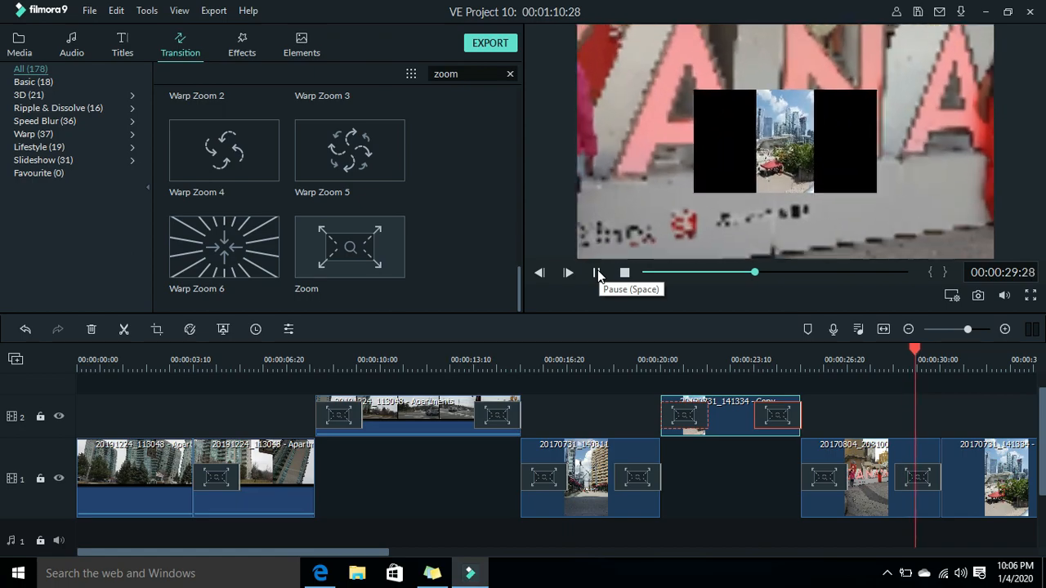
left_click(569, 271)
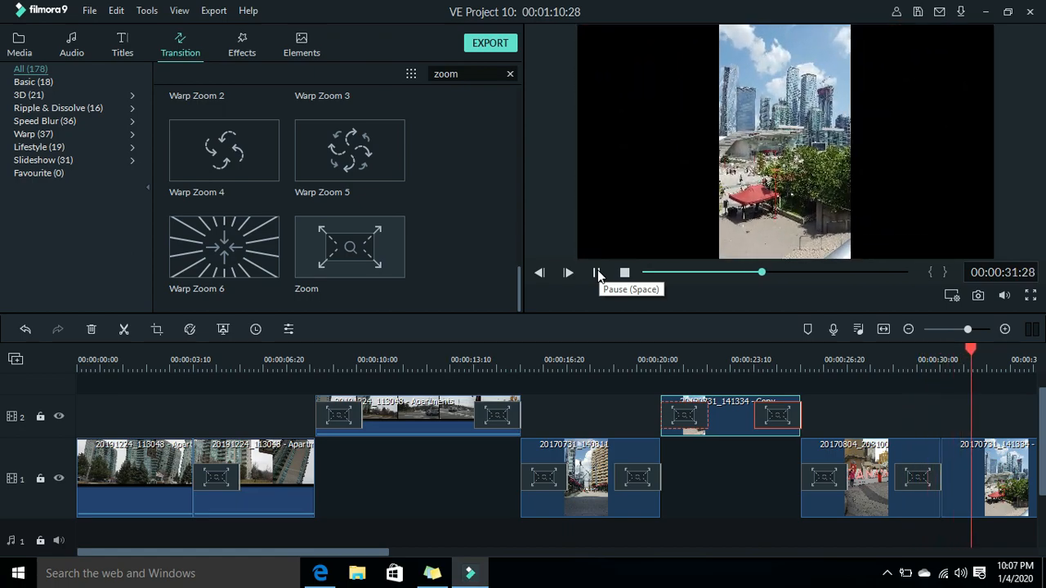
left_click(568, 271)
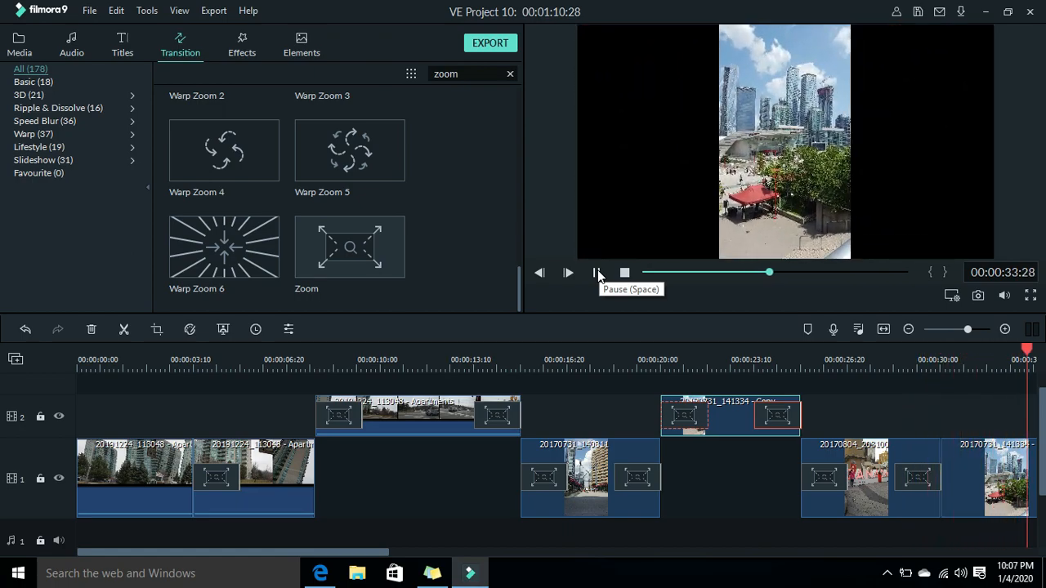
left_click(569, 273)
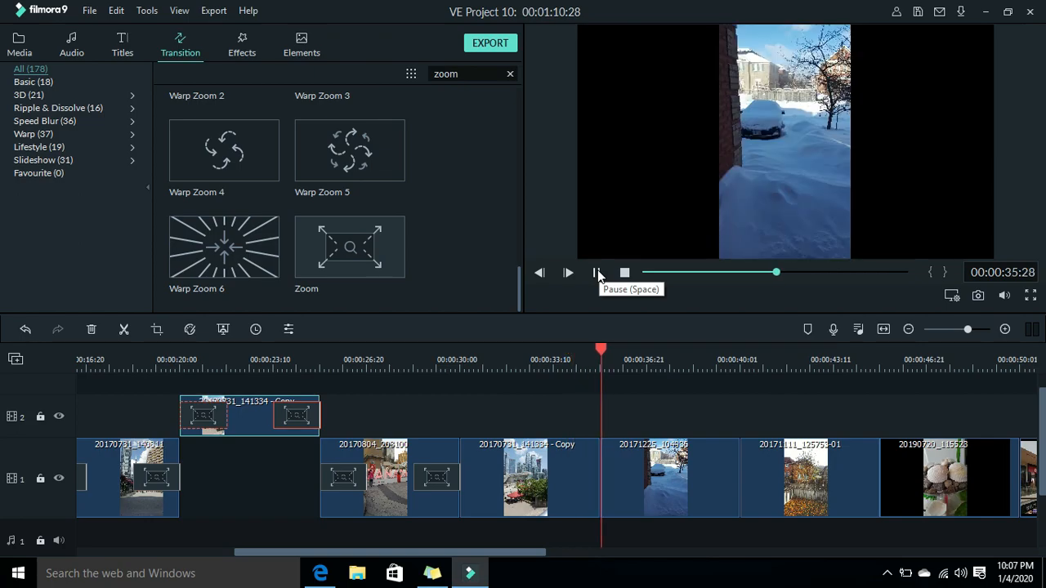
left_click(567, 271)
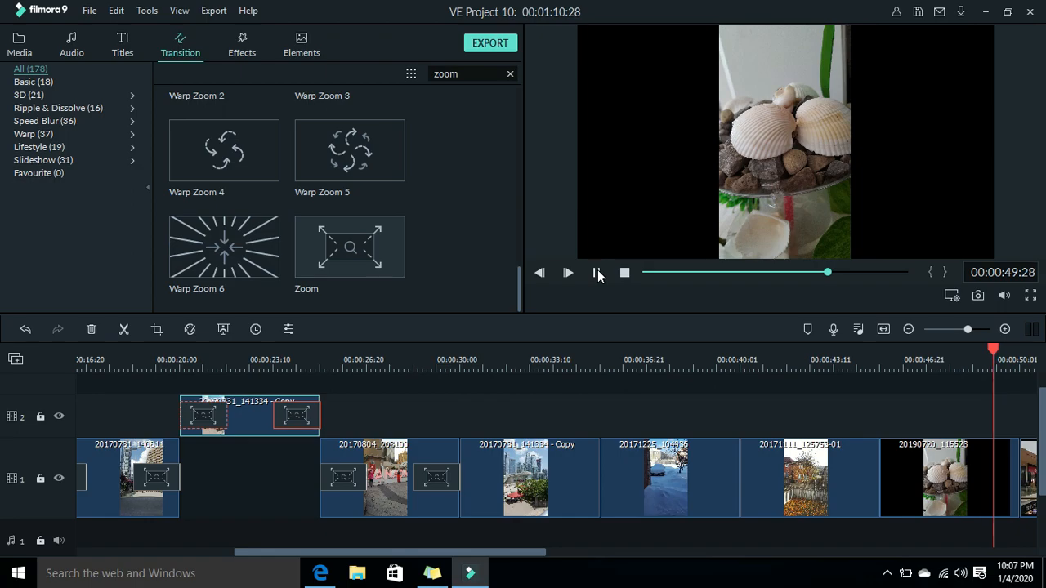
left_click(569, 272)
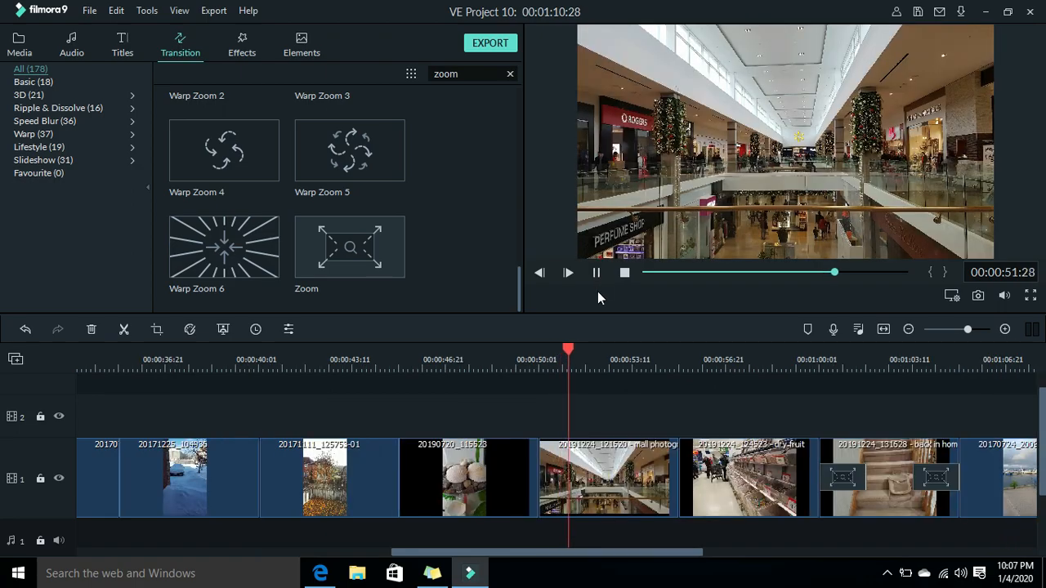